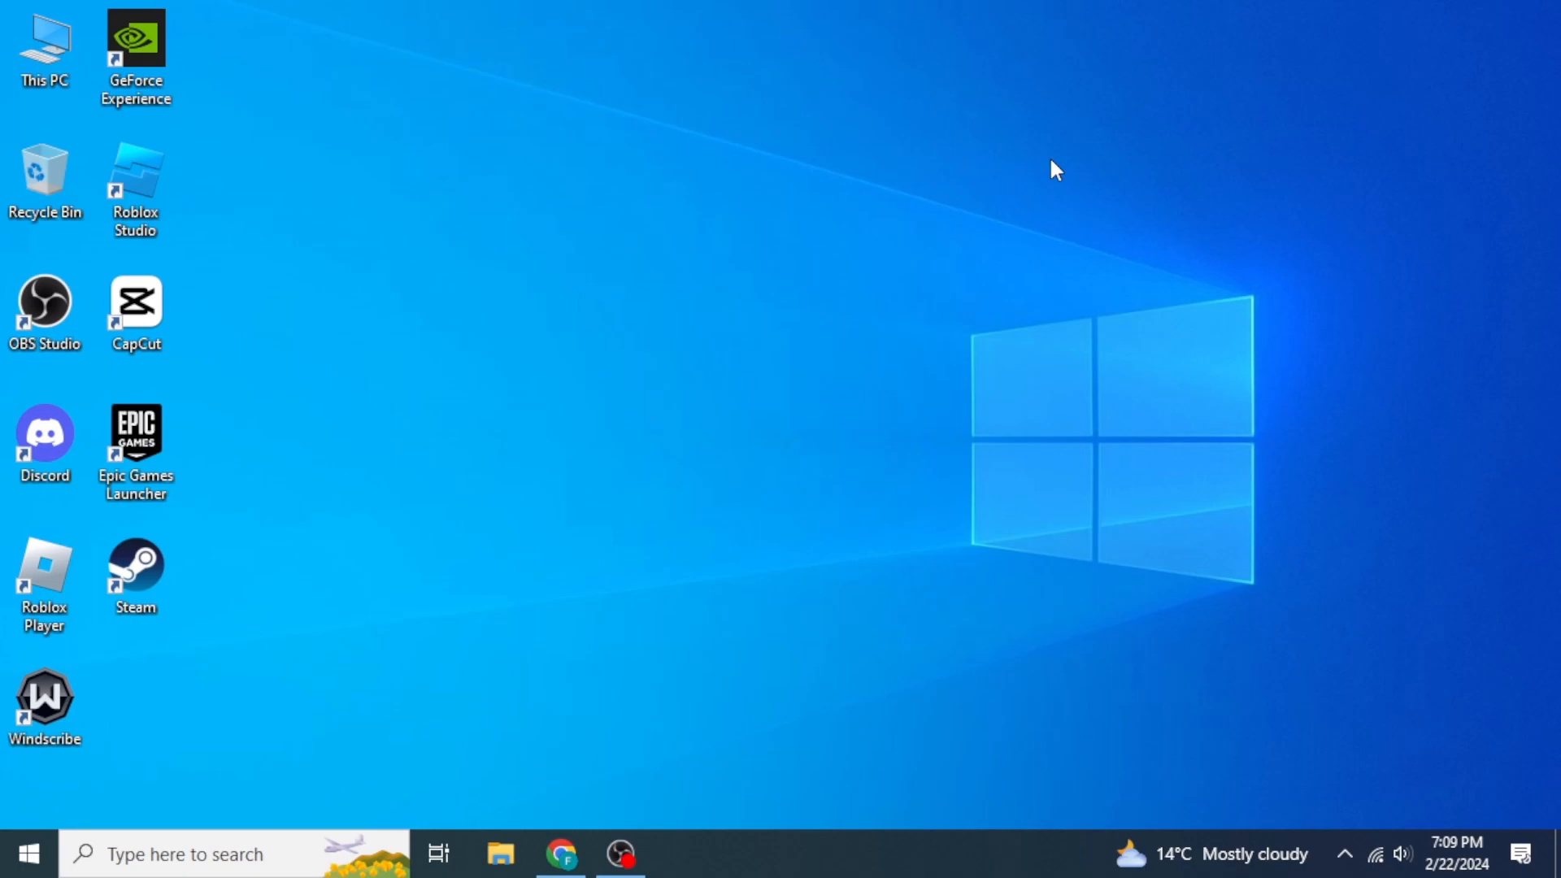
Open Chrome and run a web search for 'steam'
click(560, 853)
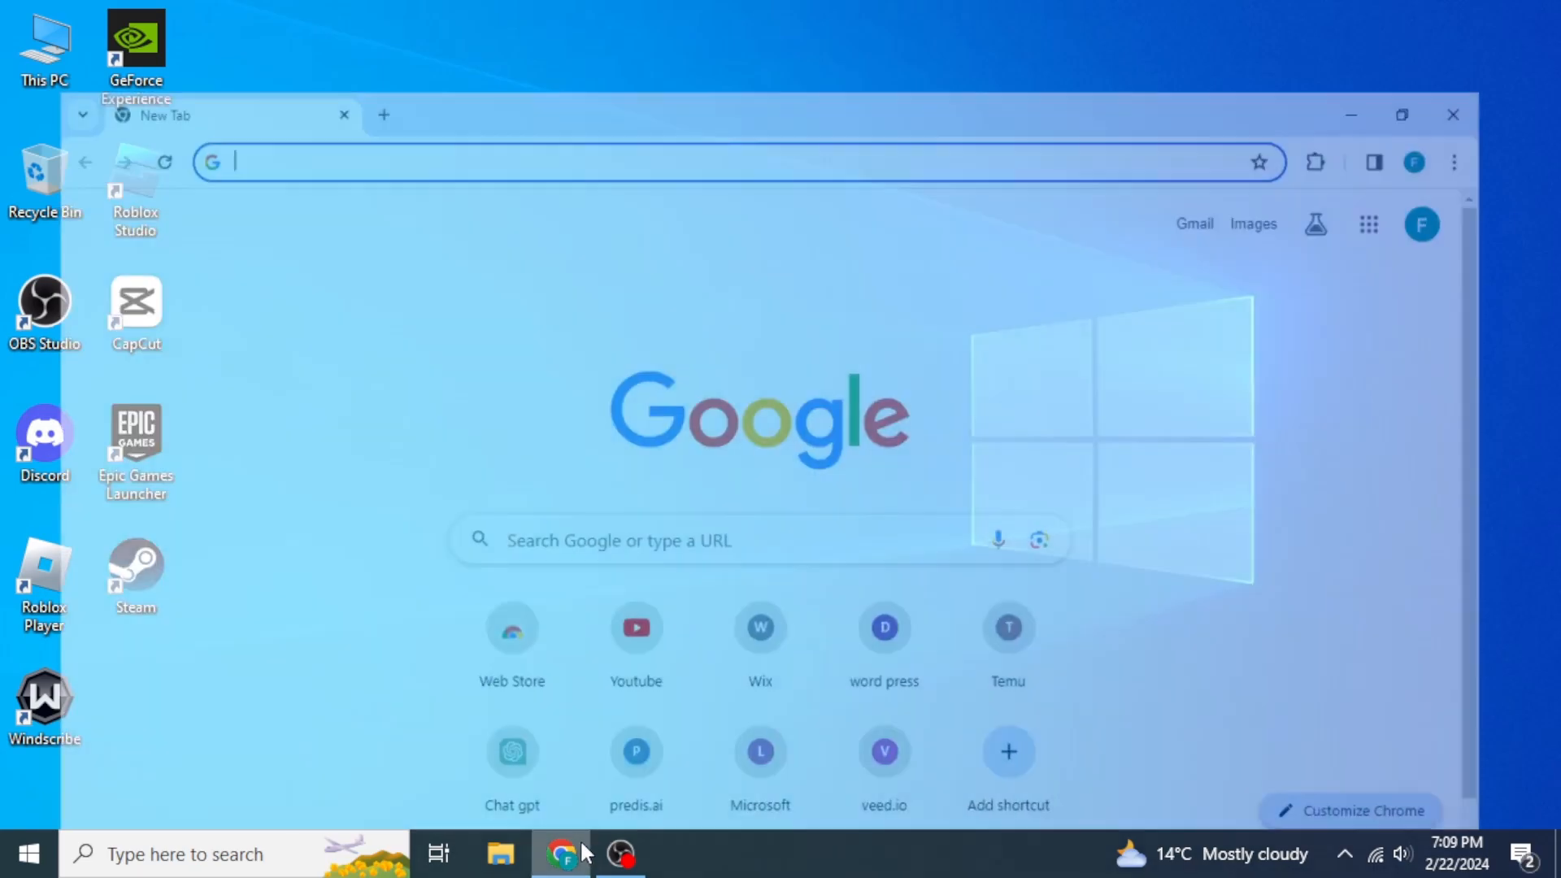
text(steam)
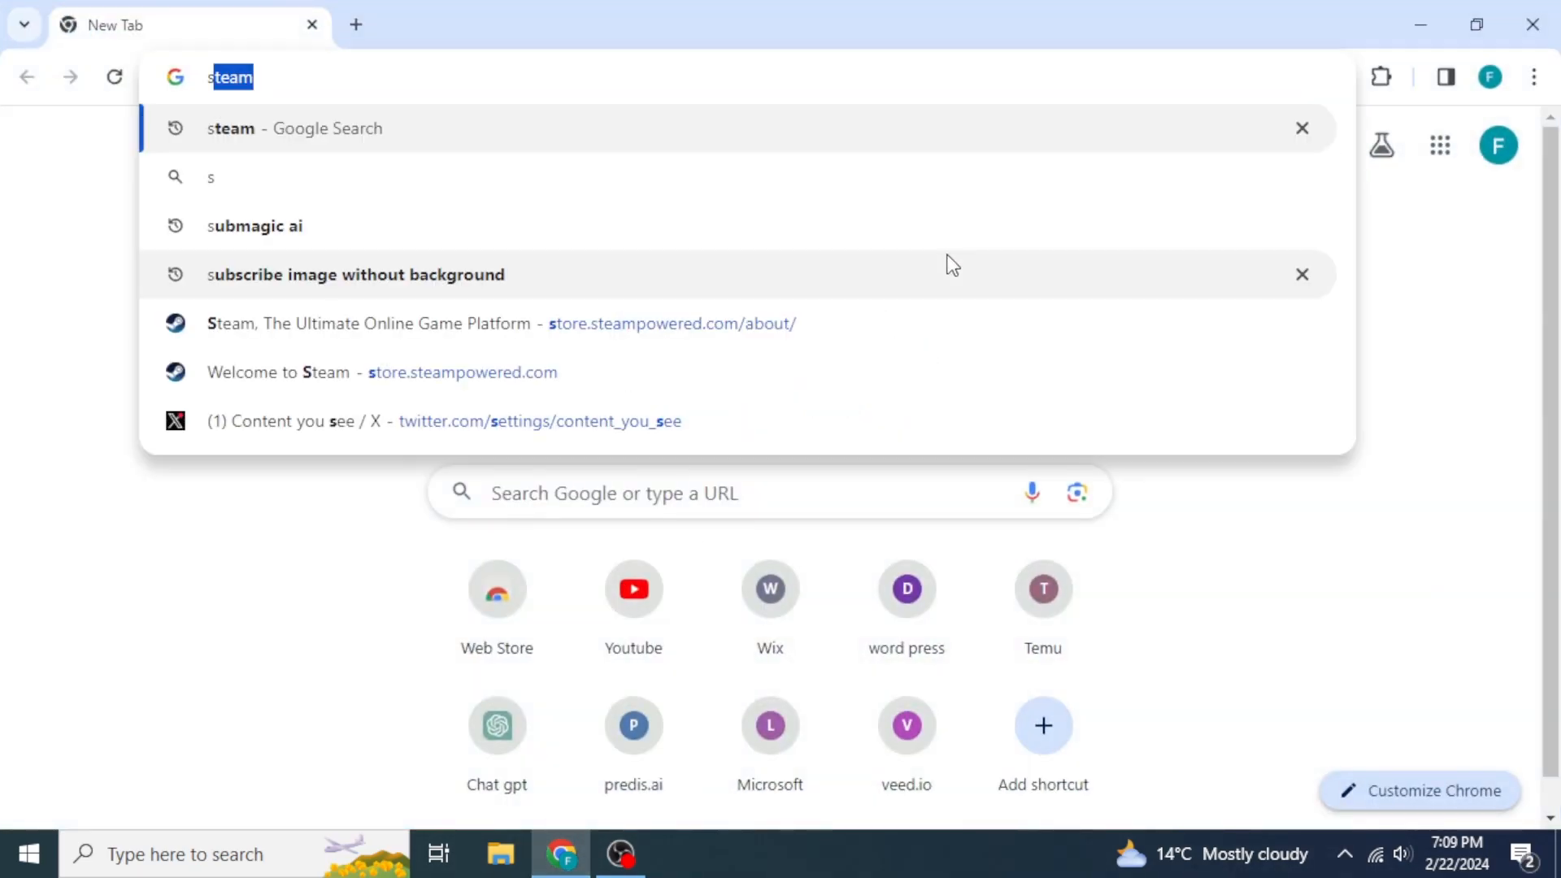
text(steam)
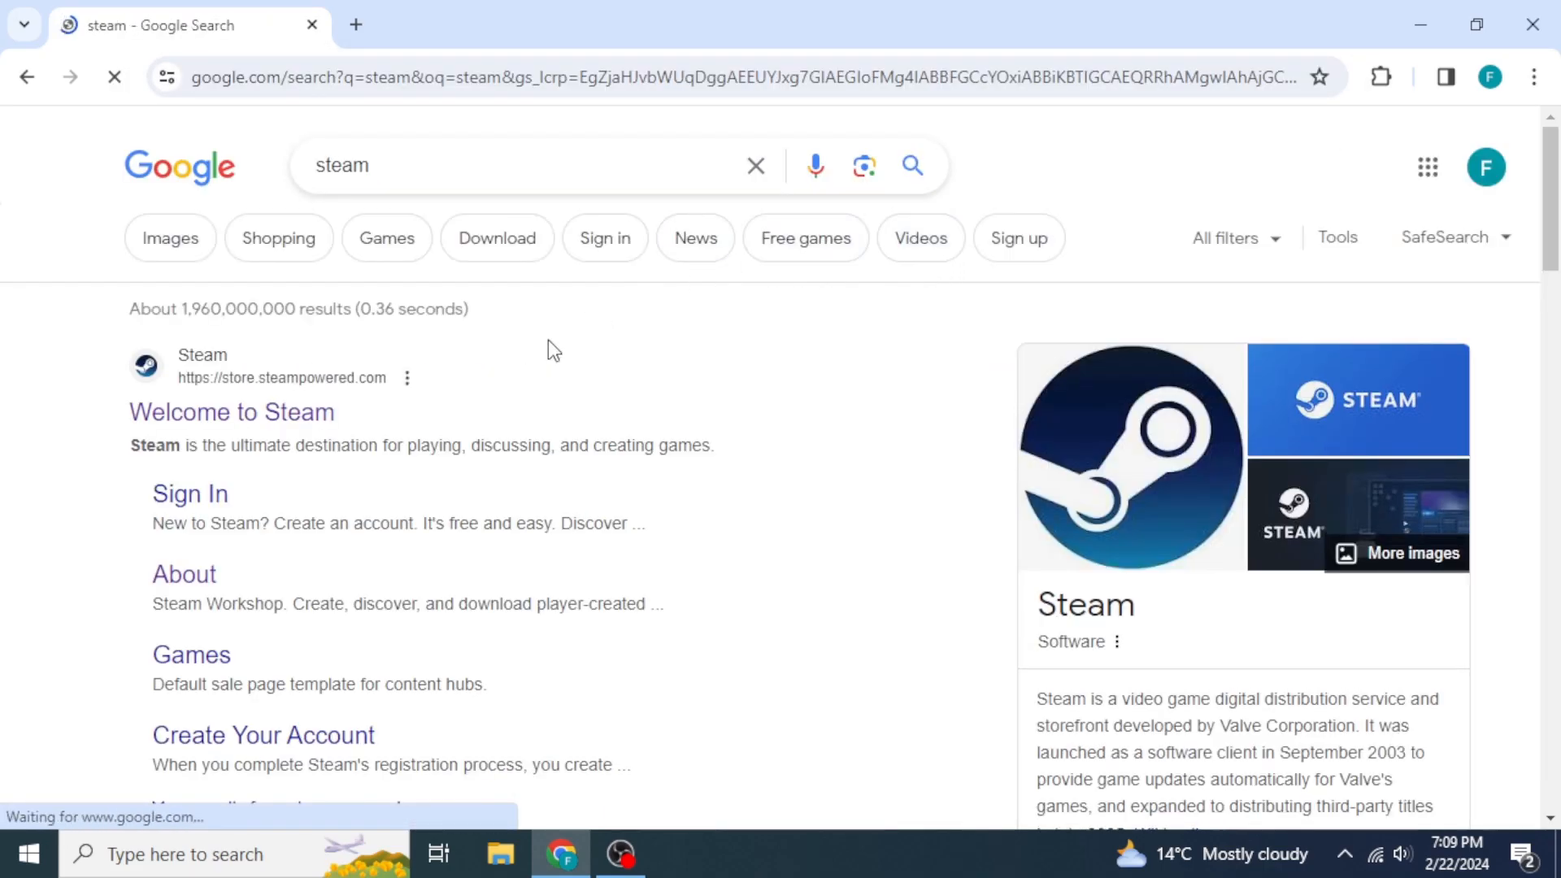
mouse_move(231, 412)
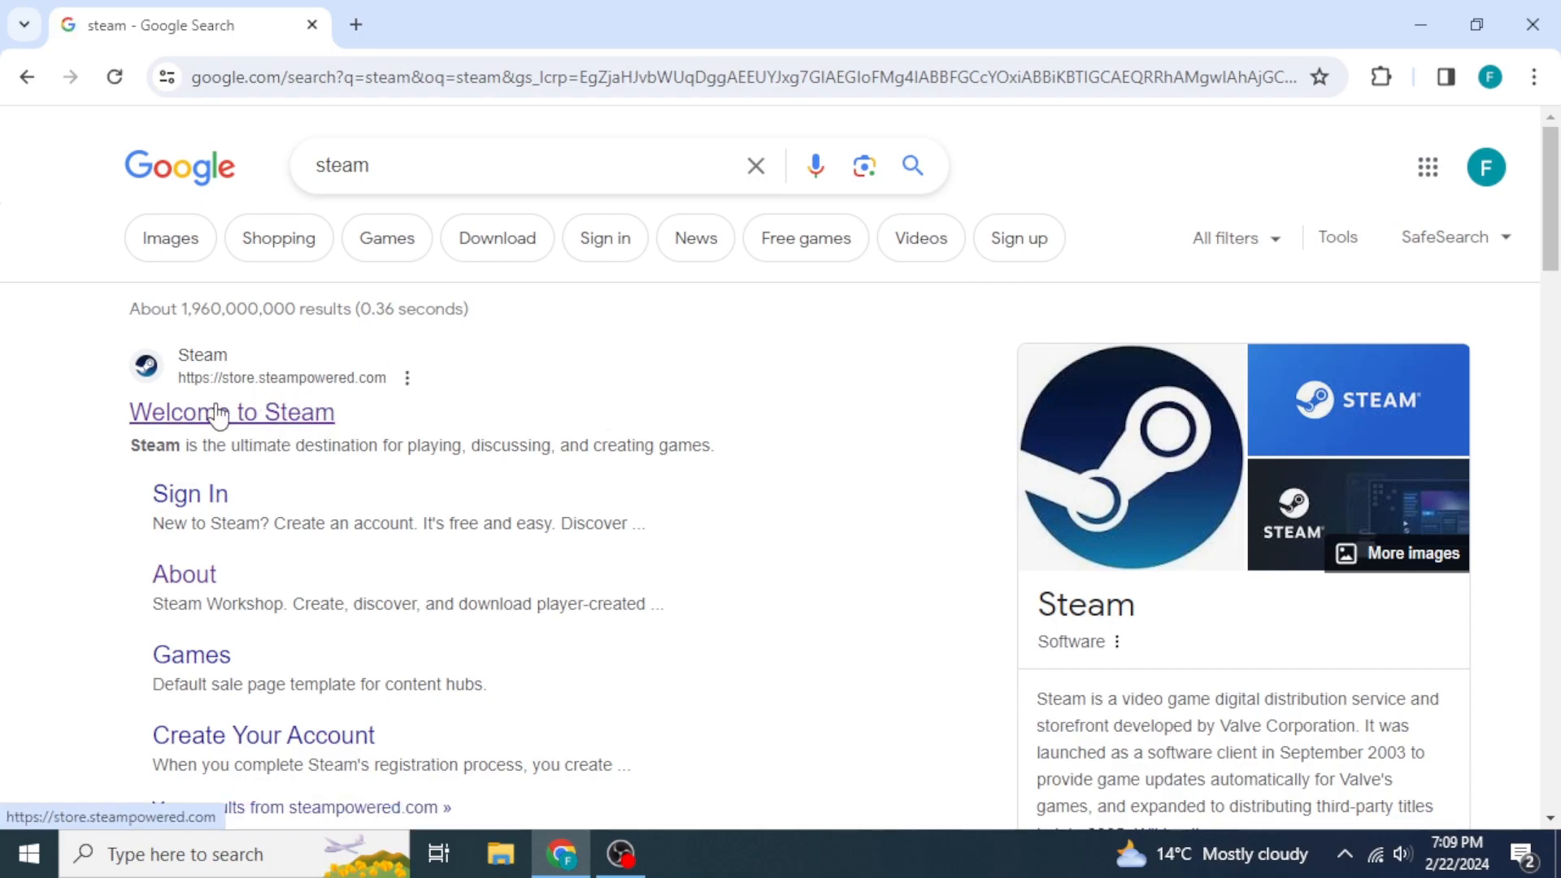
Download the SteamSetup installer from Steam's About page into Downloads
click(231, 412)
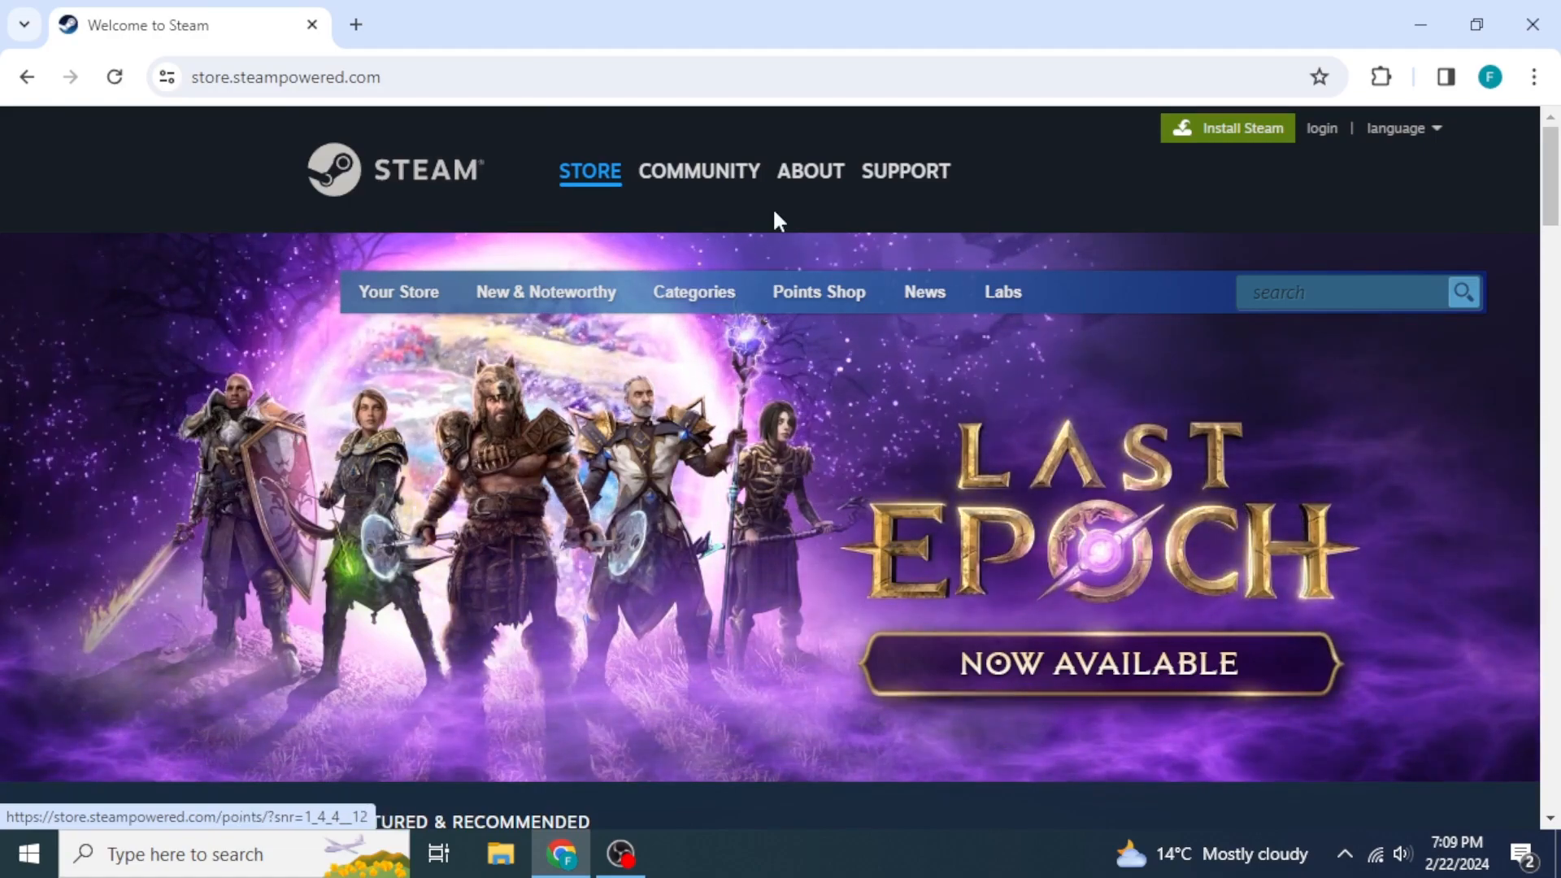
click(810, 170)
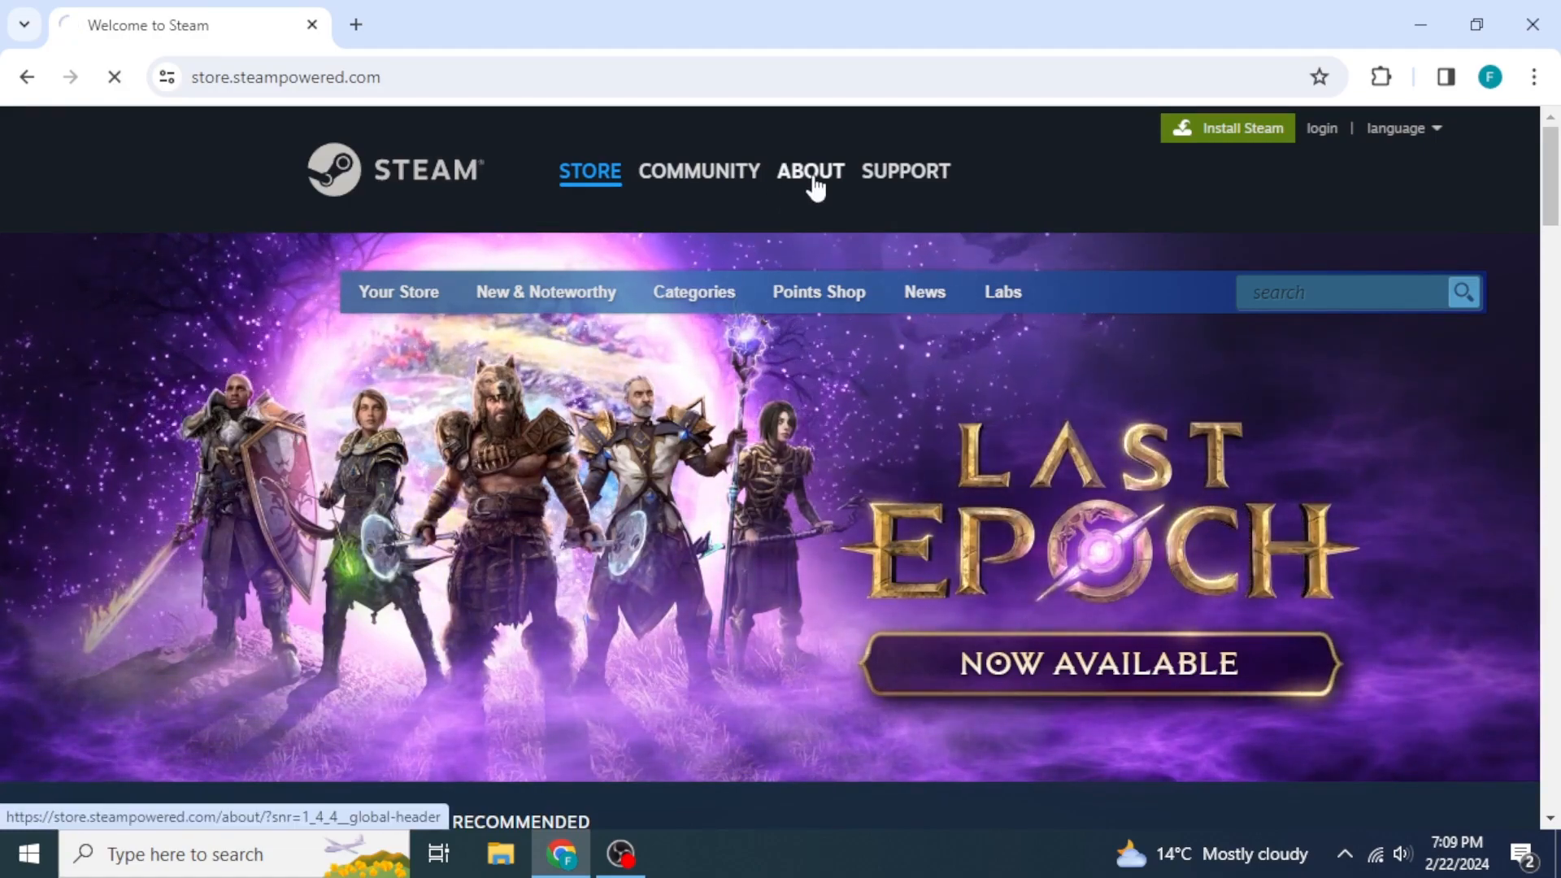
click(810, 170)
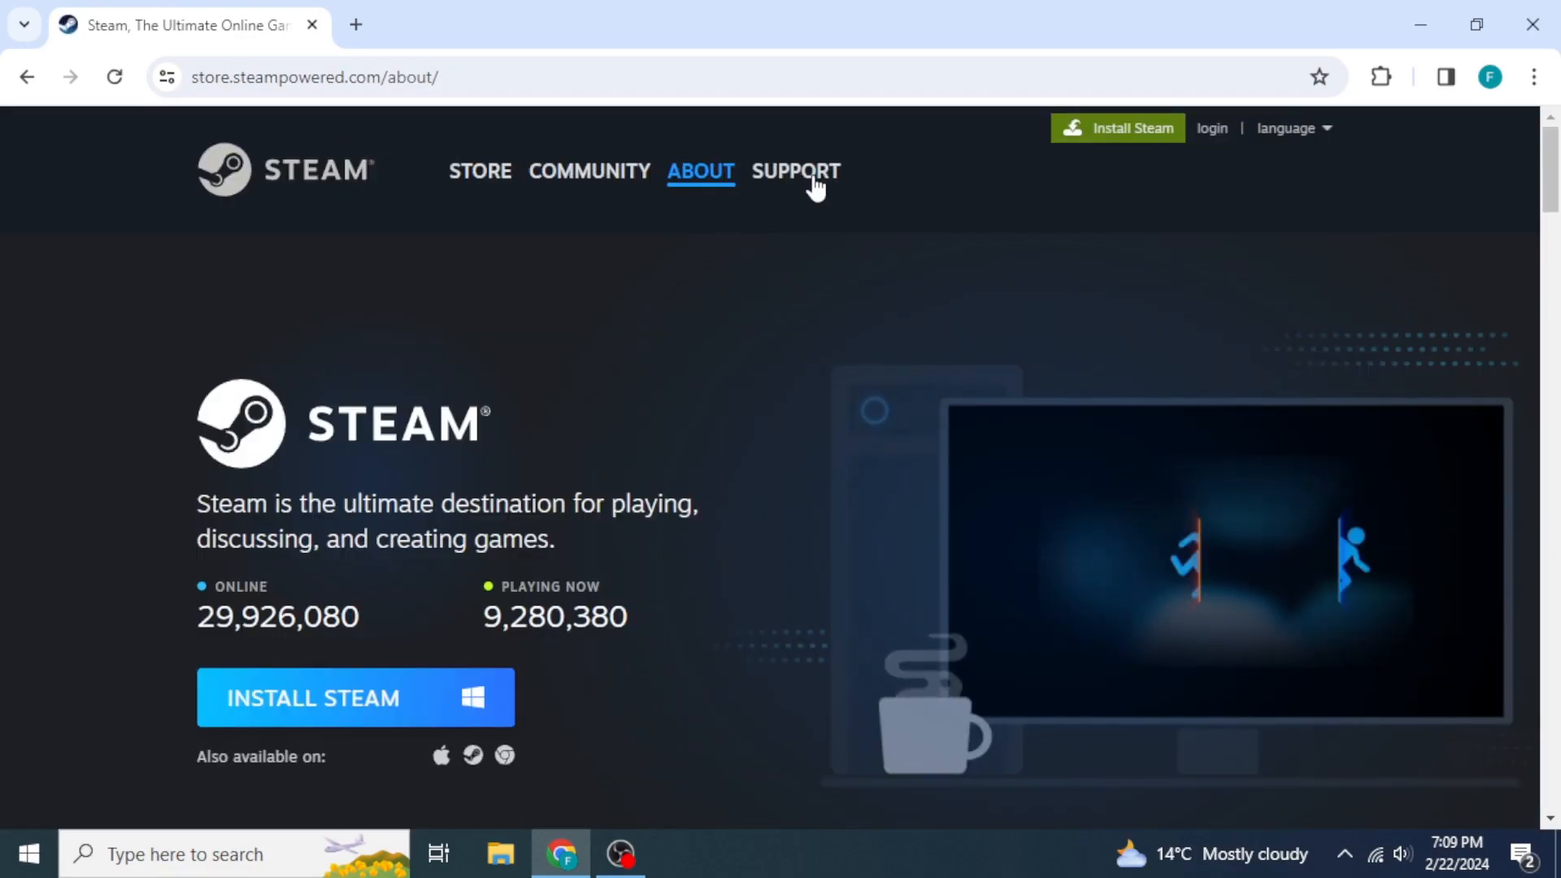
scroll(down, 3)
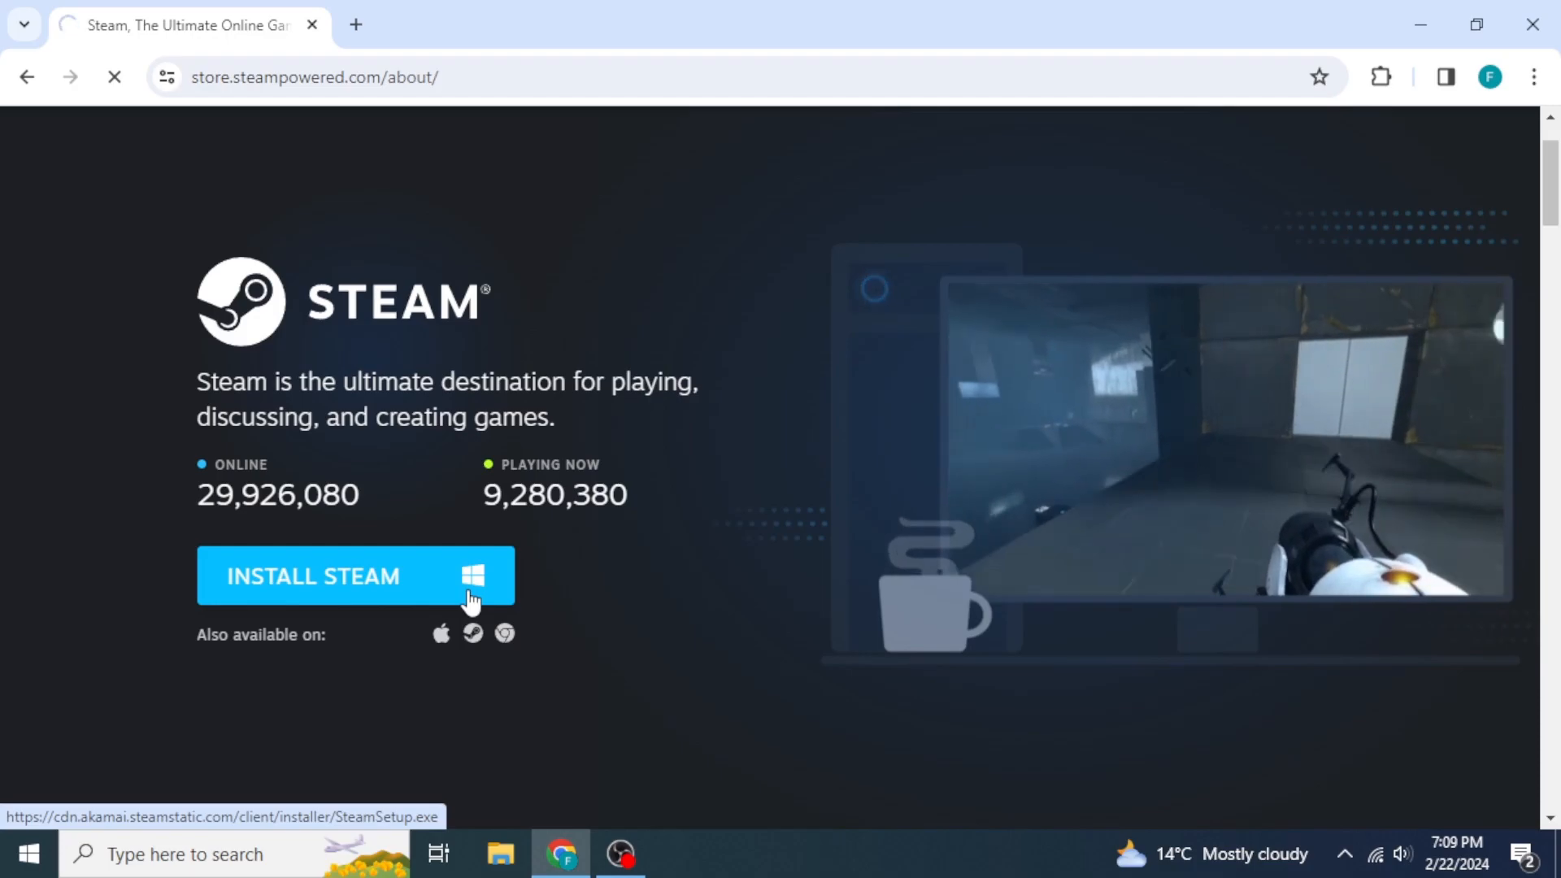
click(311, 576)
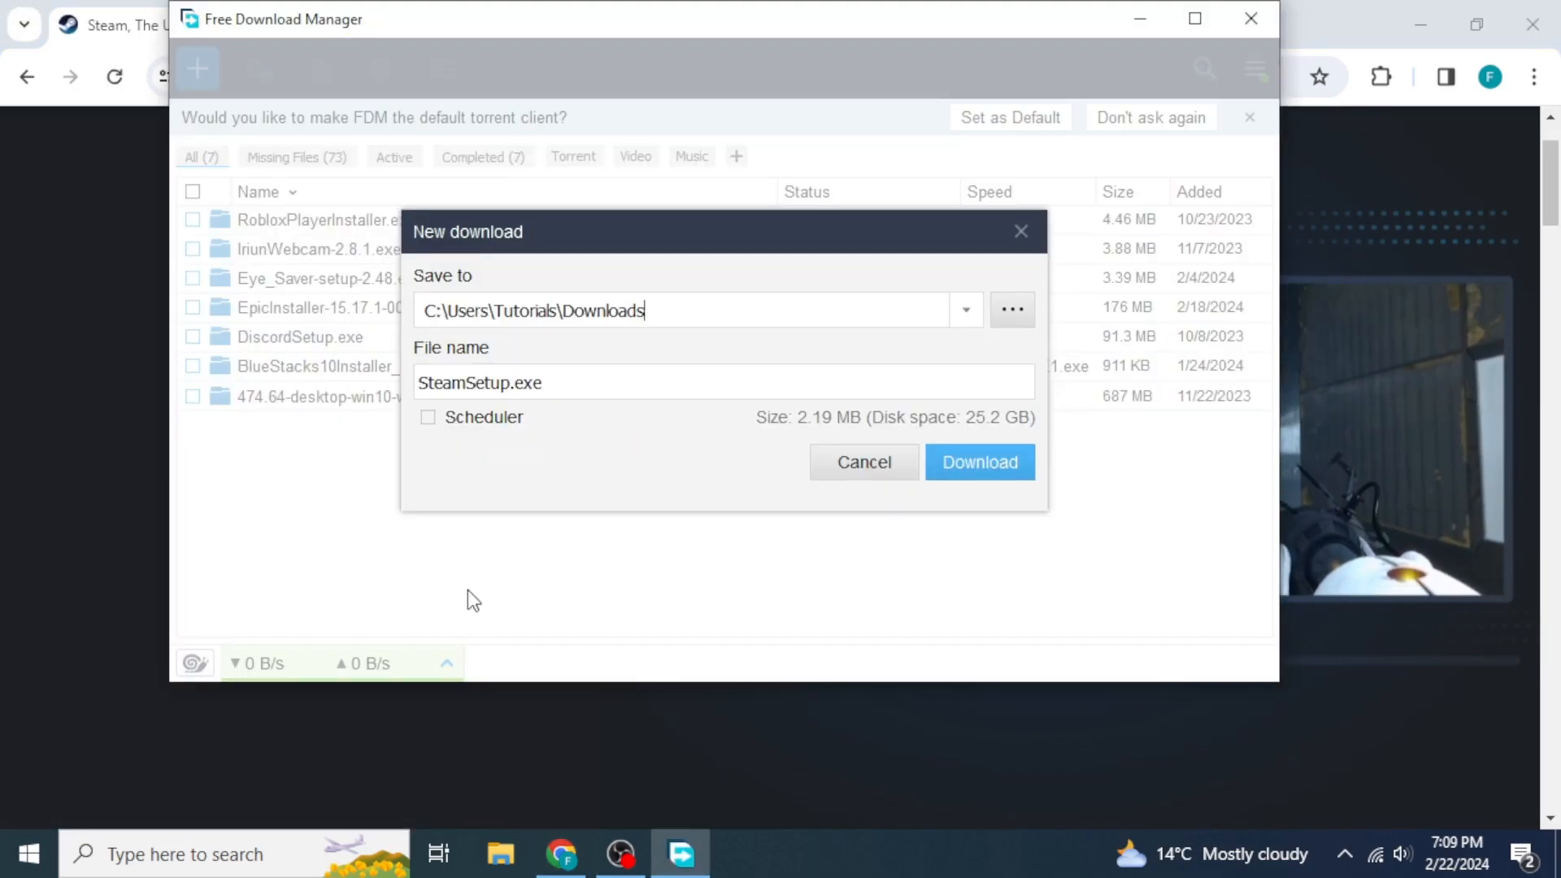
click(977, 462)
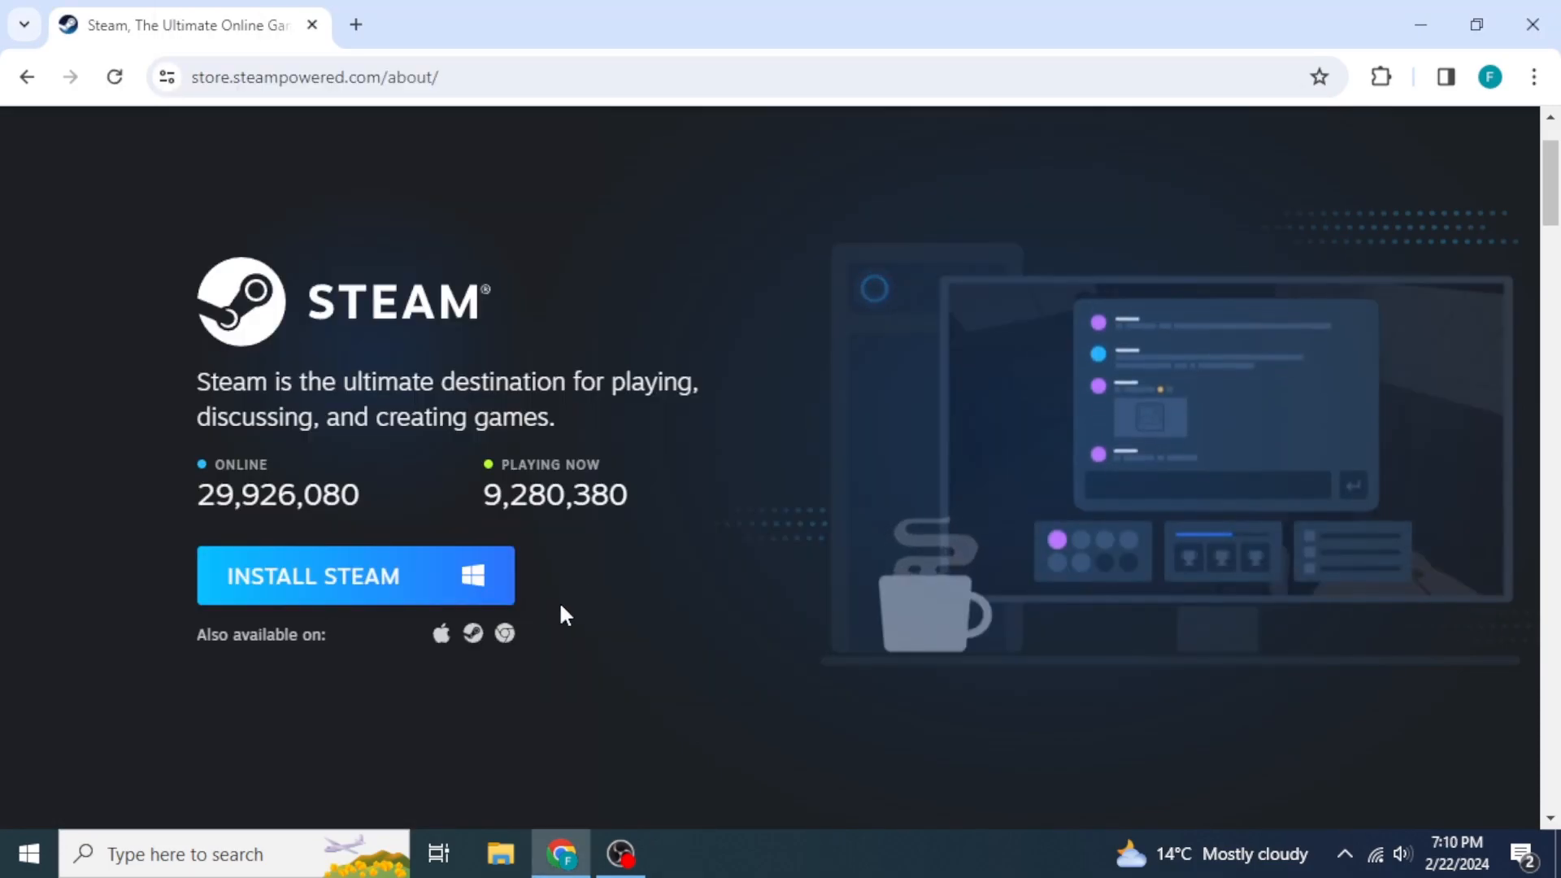
click(501, 854)
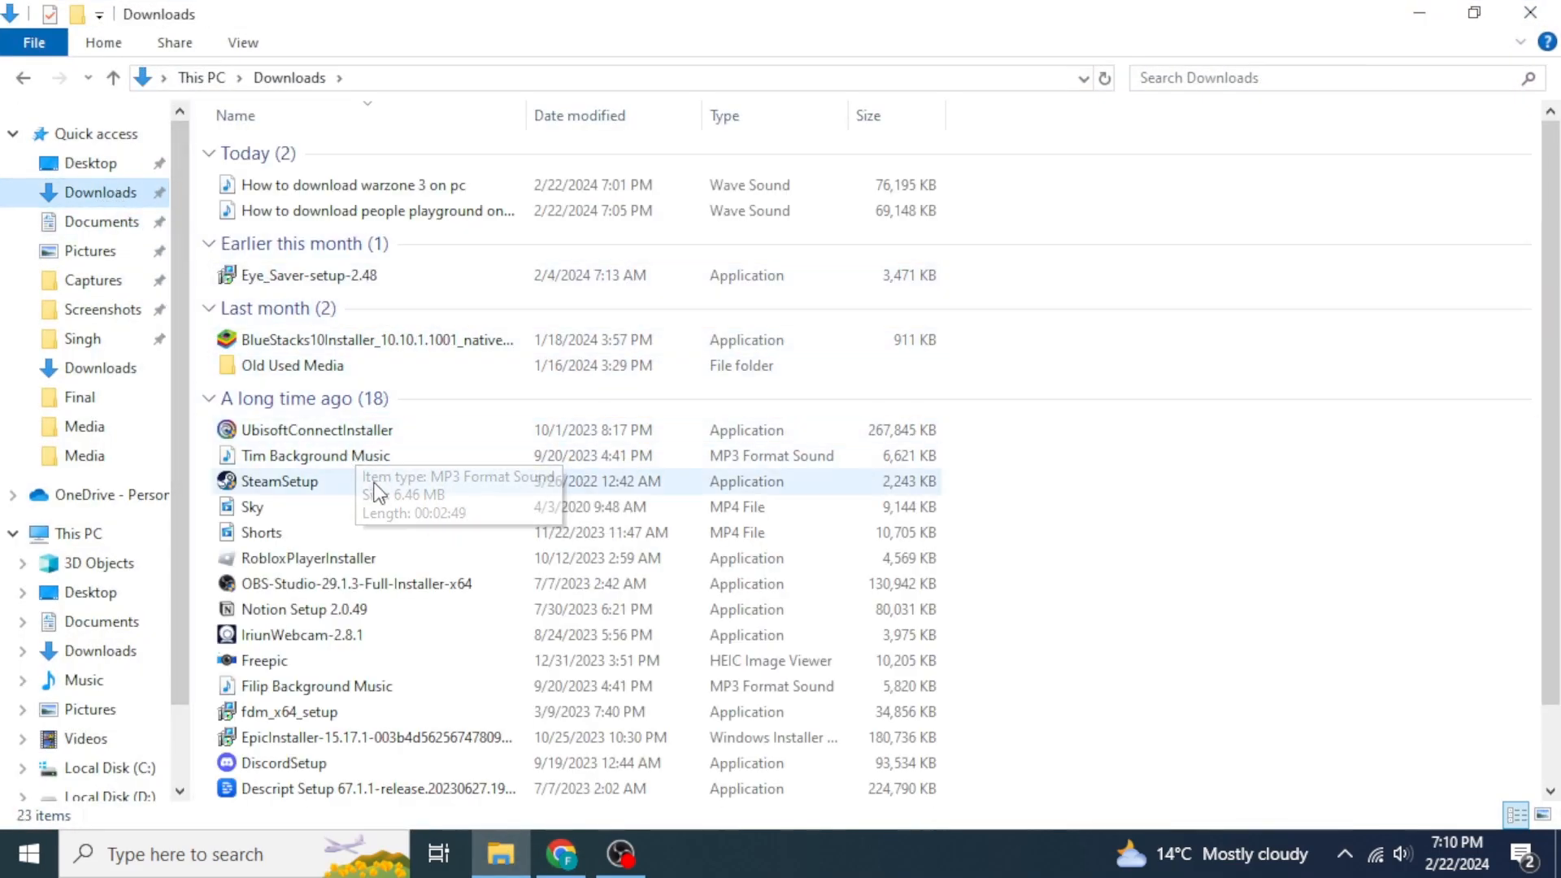
Run SteamSetup from the Downloads folder to install Steam
click(279, 480)
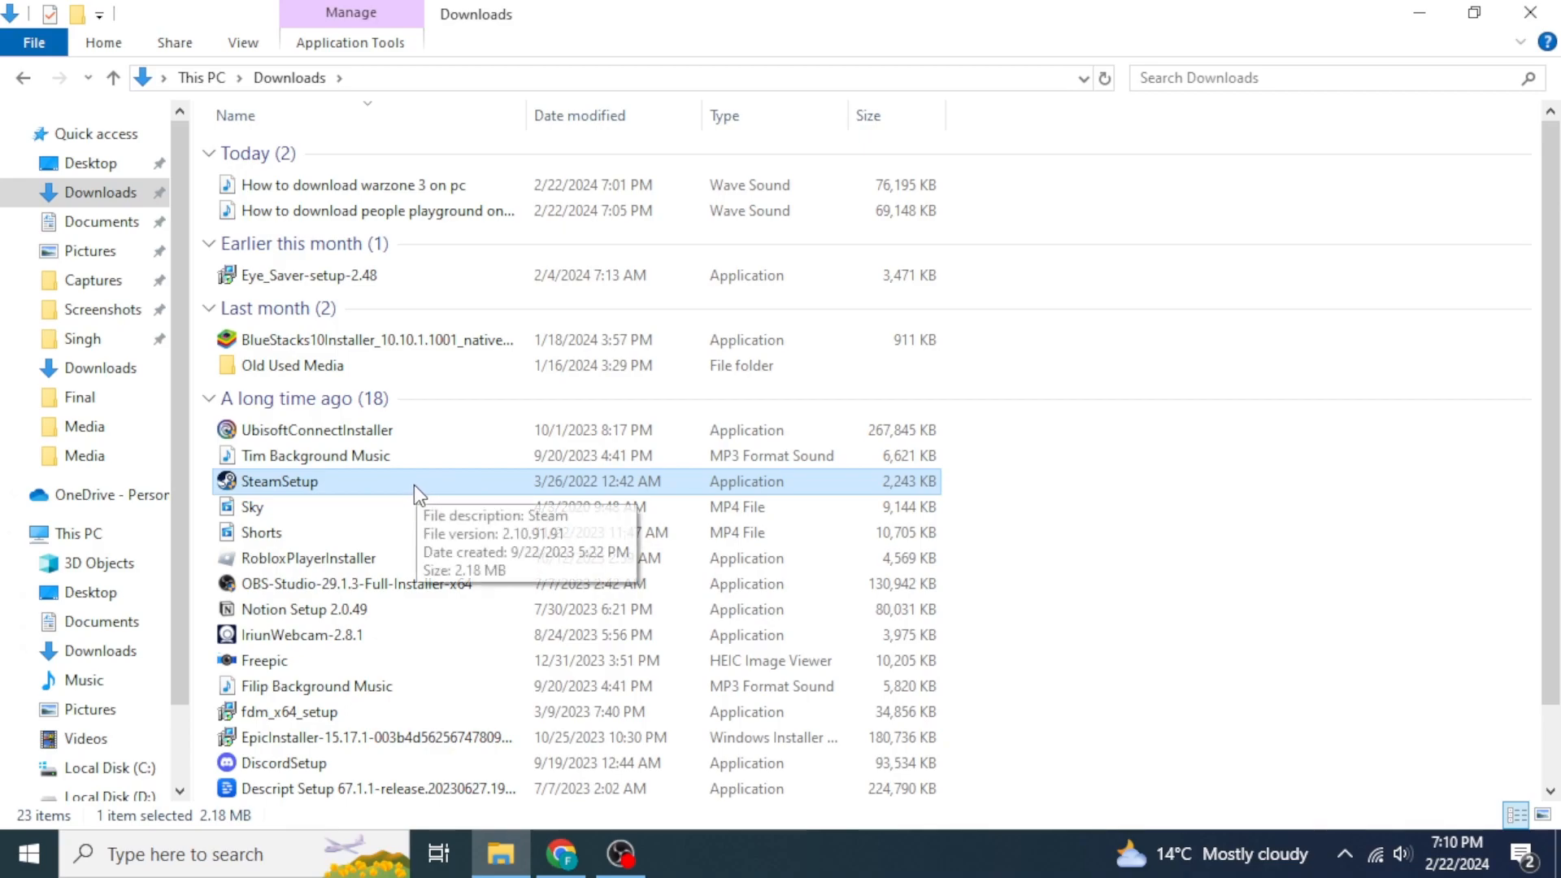
mouse_move(417, 495)
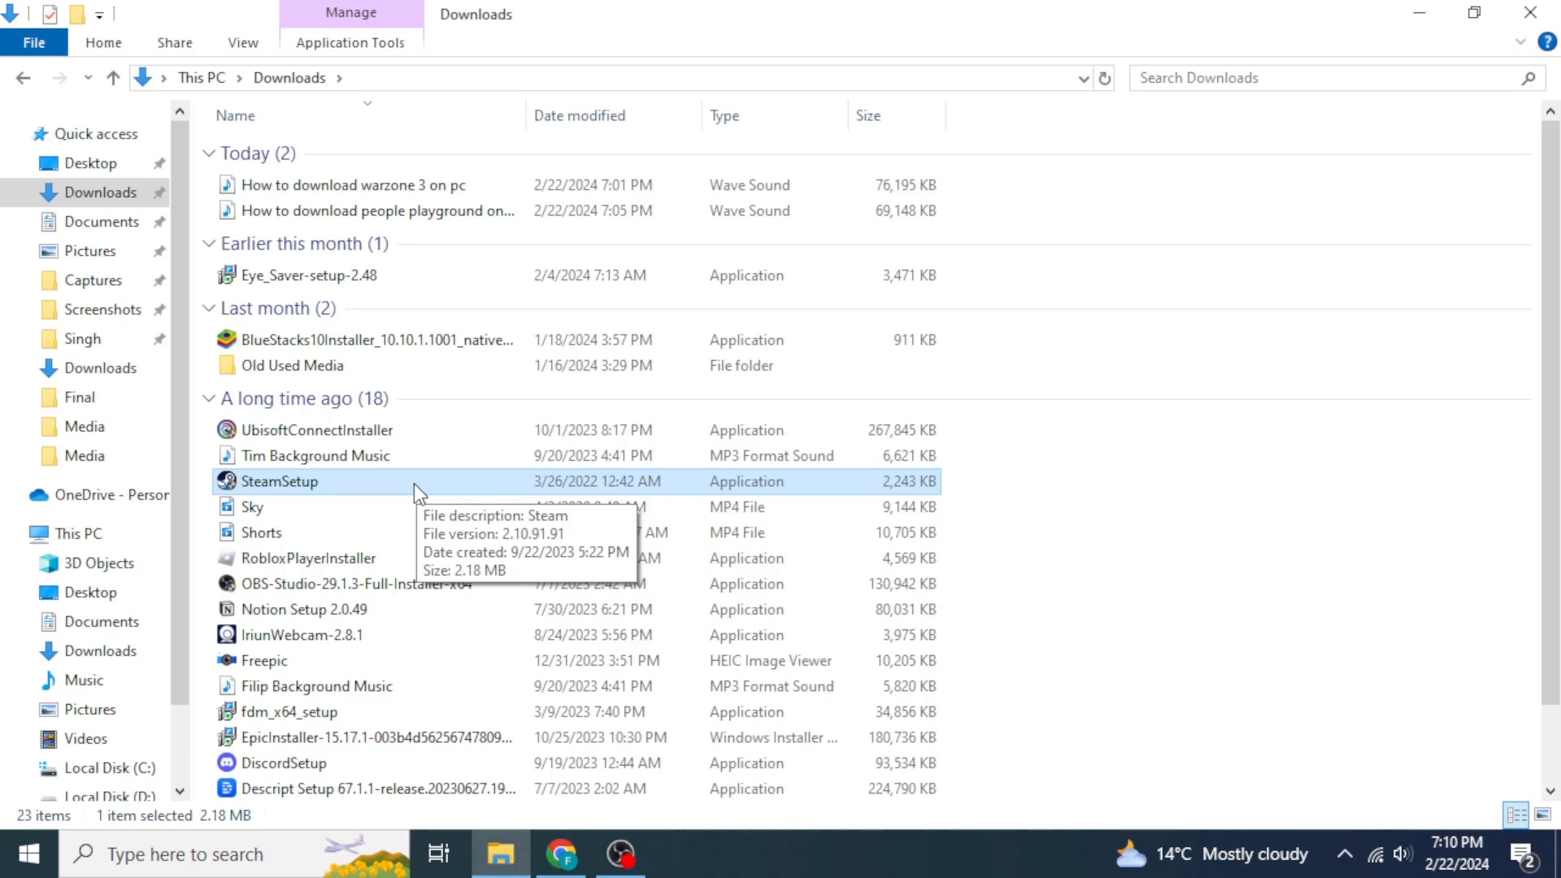
double_click(278, 480)
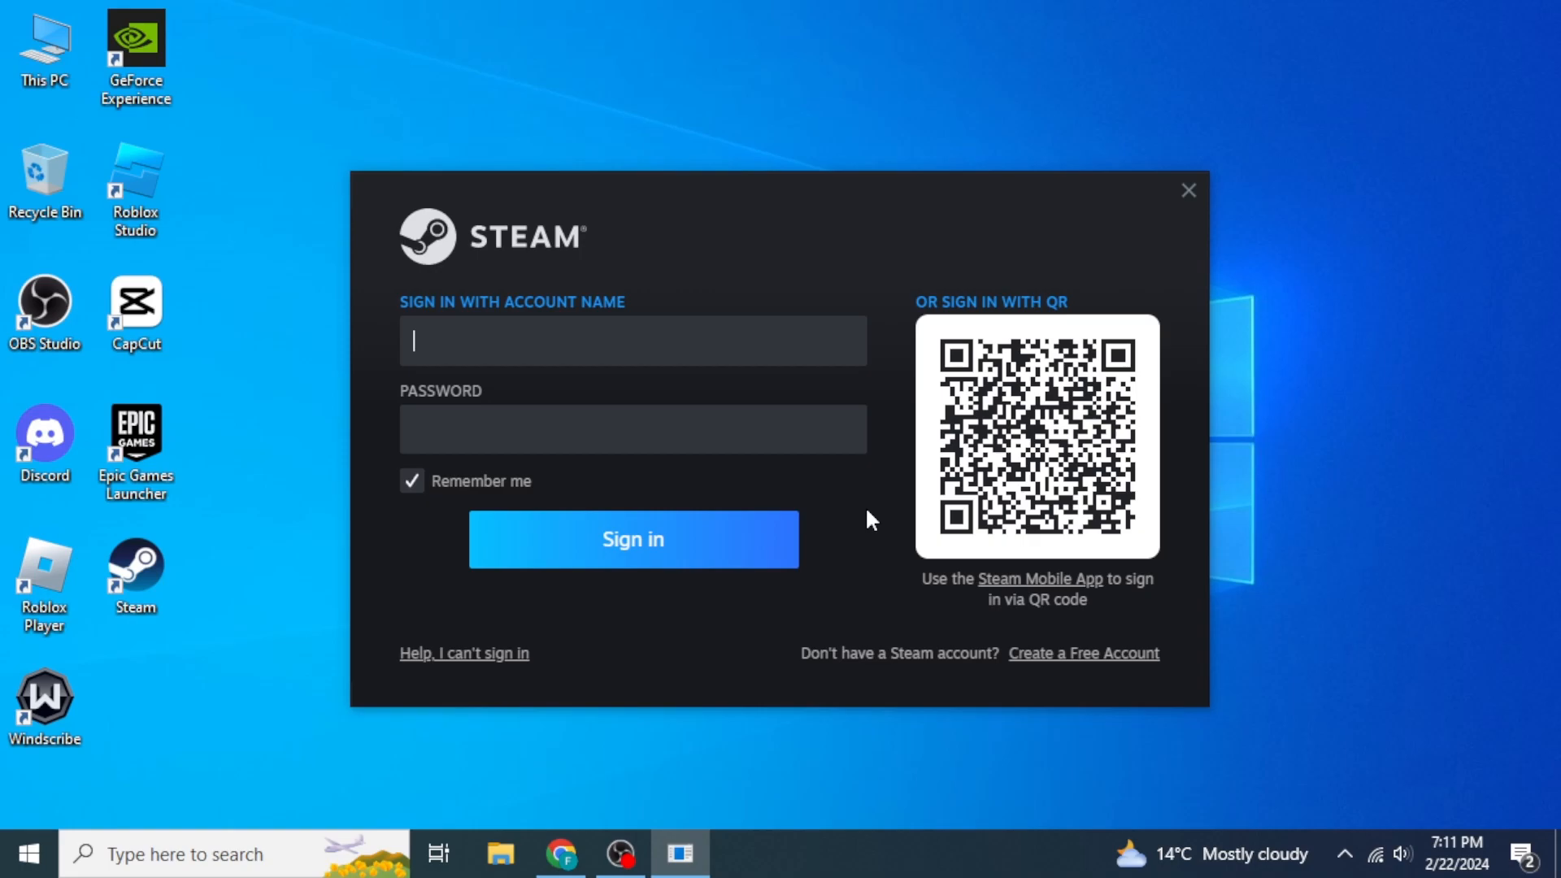
mouse_move(1079, 648)
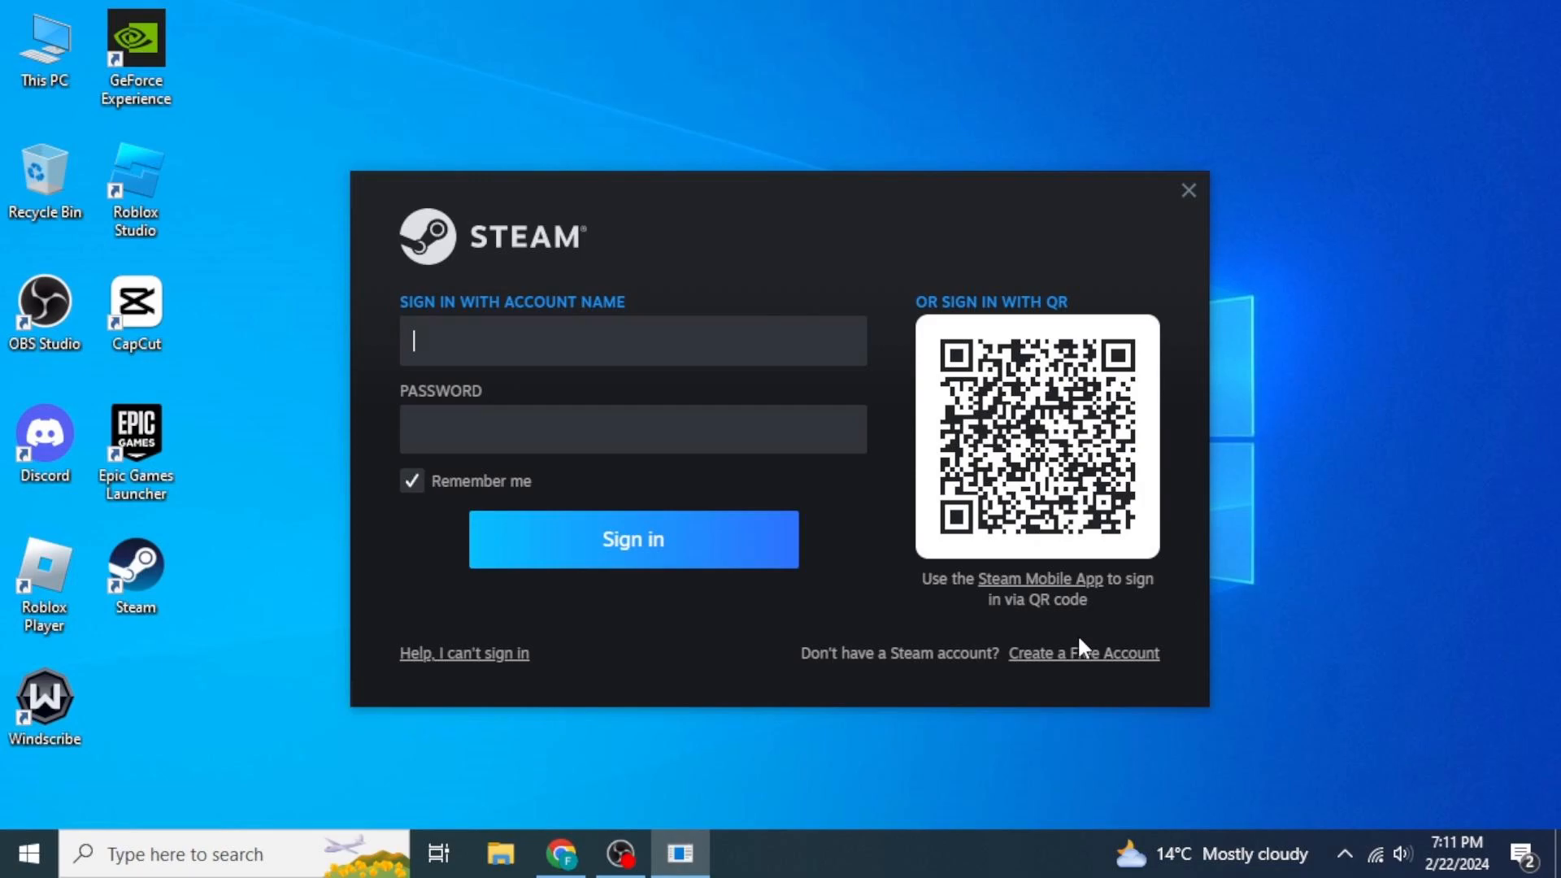
Sign in to Steam with the account Tutorials716 and its password
text(Tutorials716)
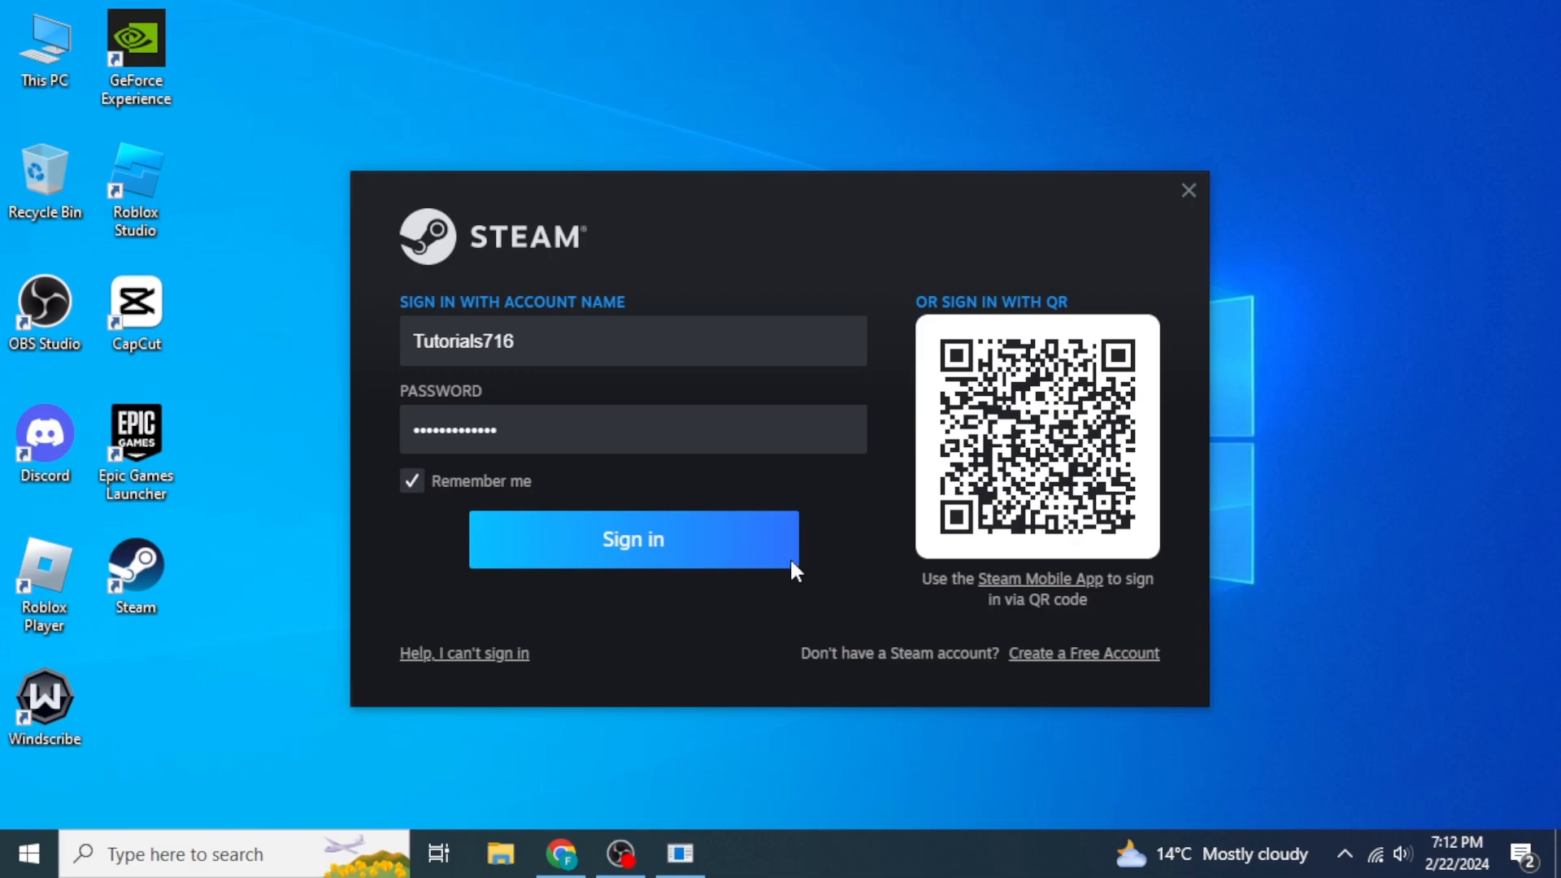
click(631, 538)
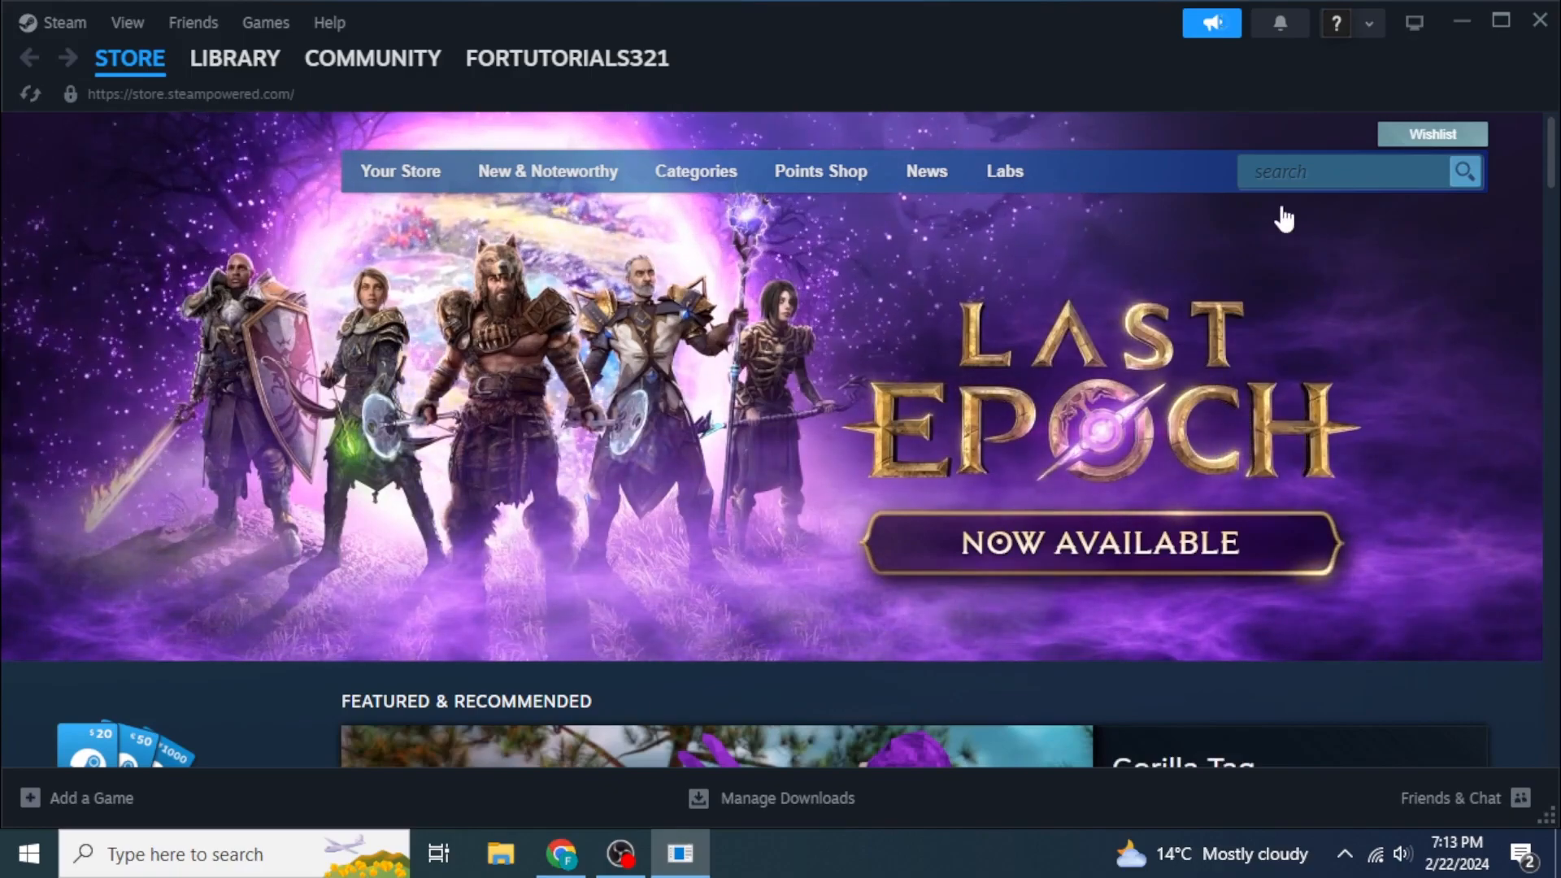
Search the store for 'Garrys mod' and add Garry's Mod ($9.99) to the cart
click(1344, 172)
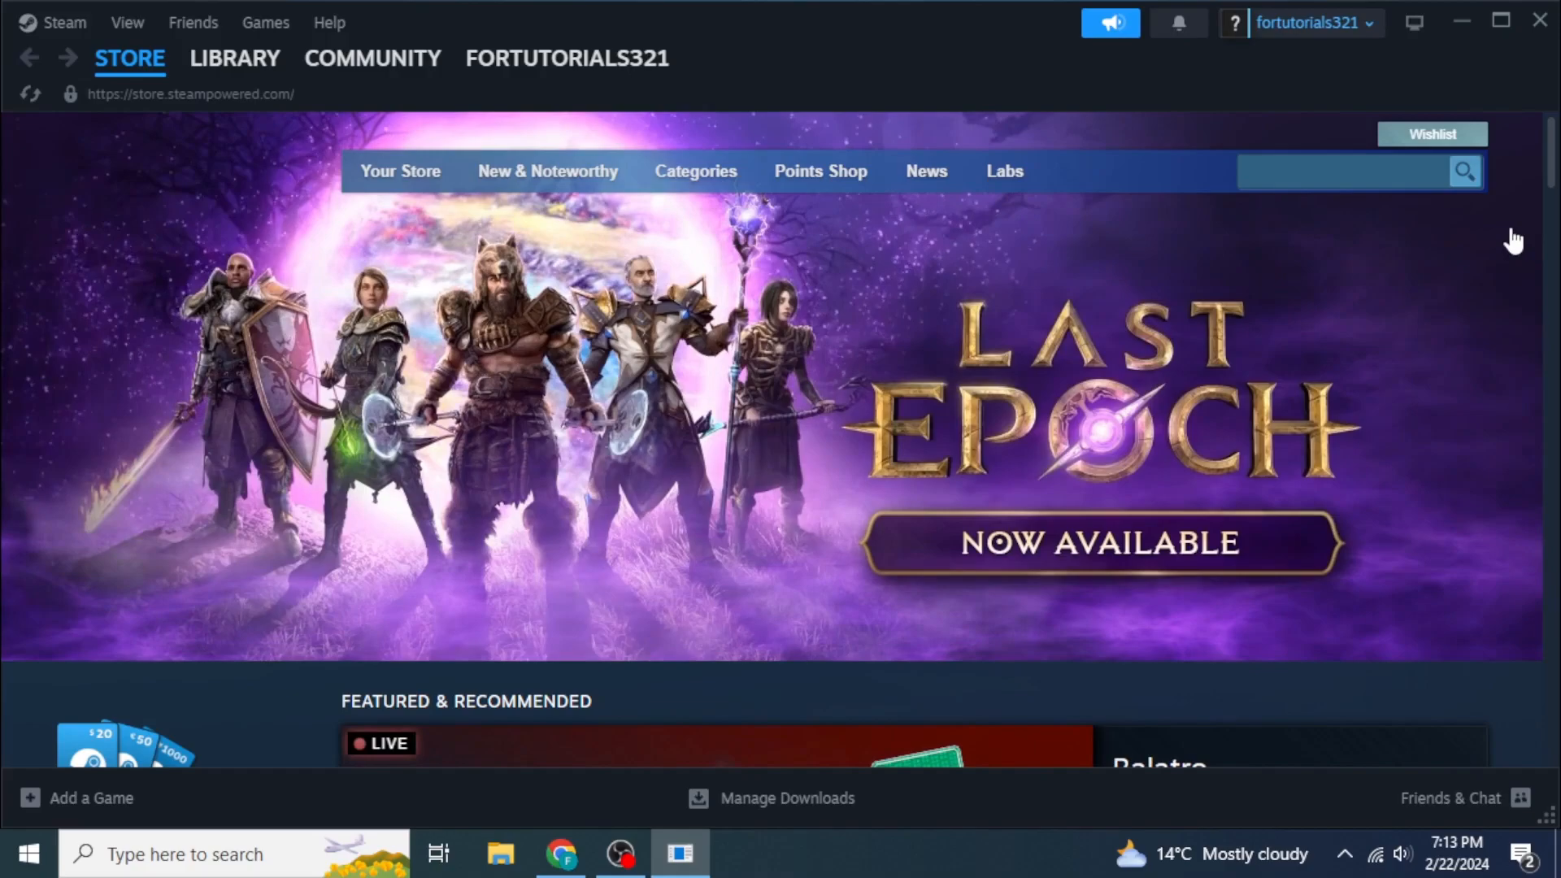
text(Garrys mod)
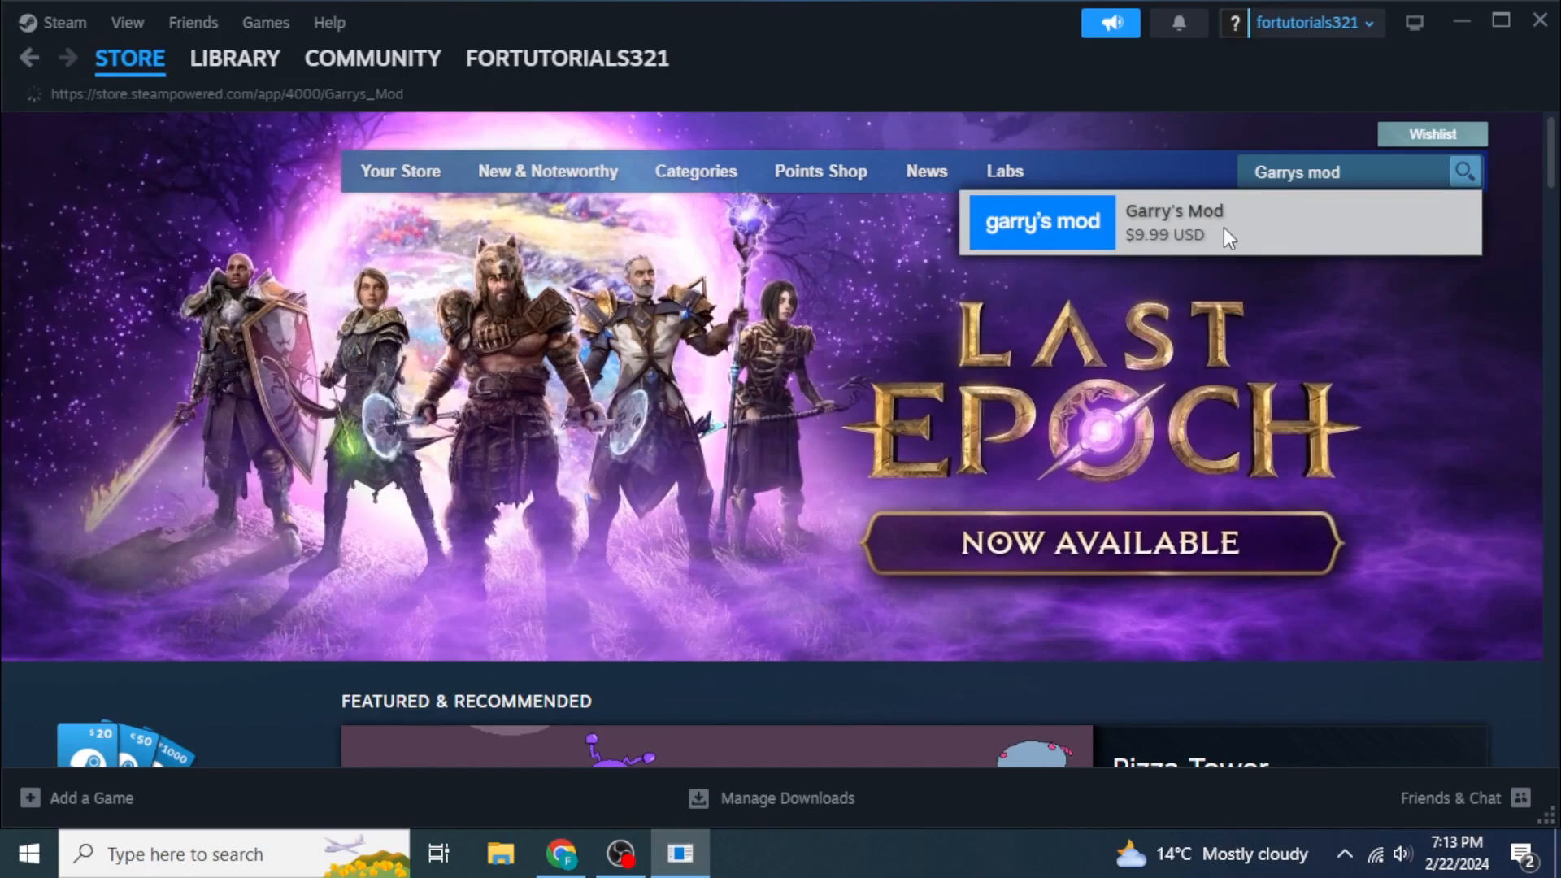
click(1173, 222)
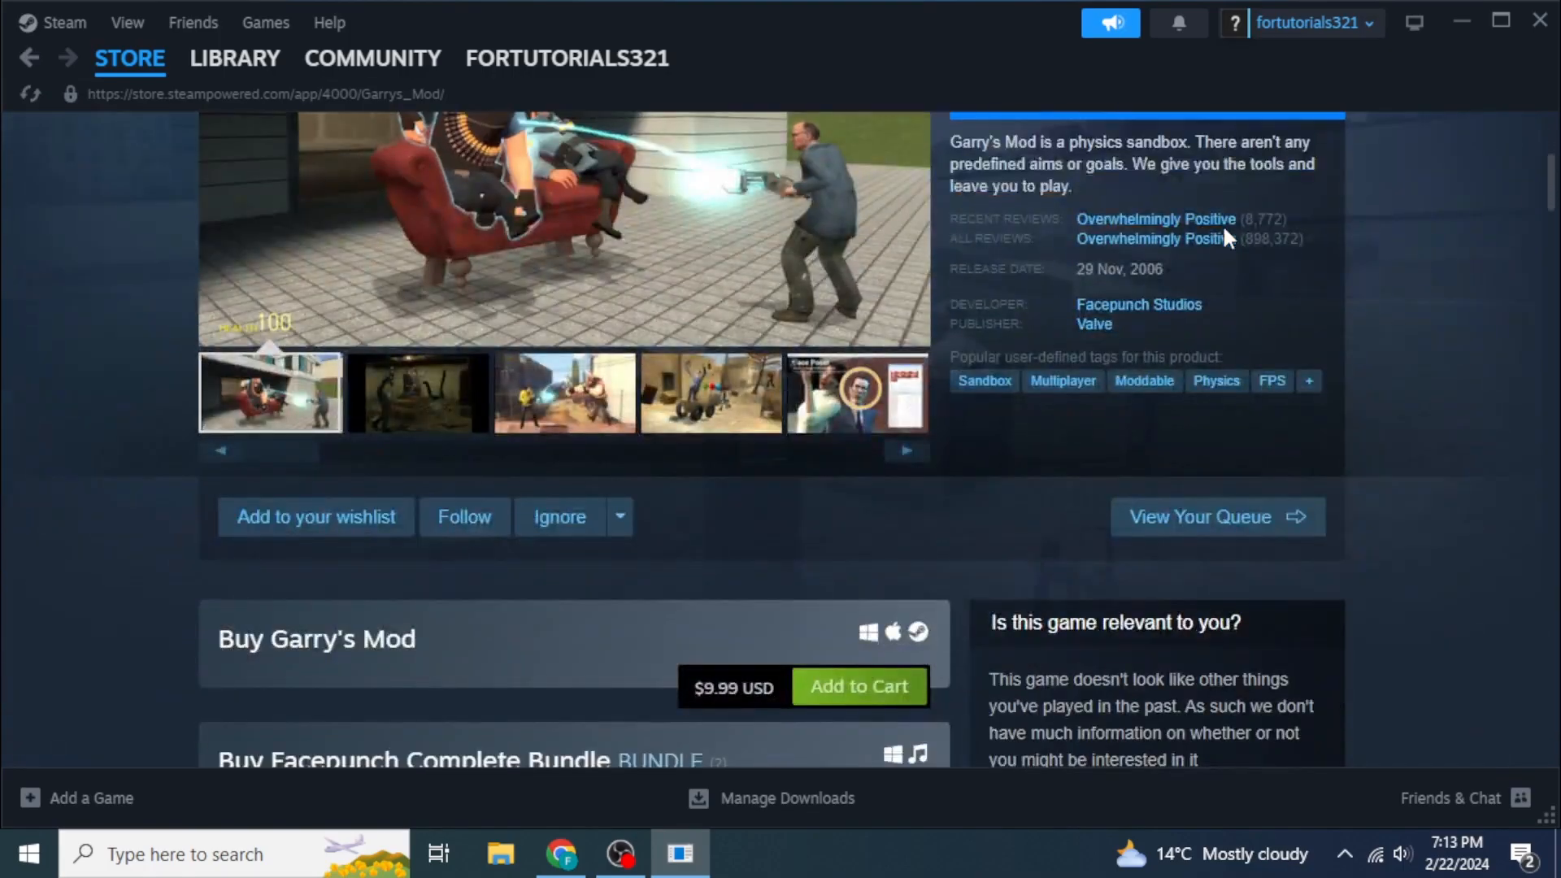
scroll(down, 3)
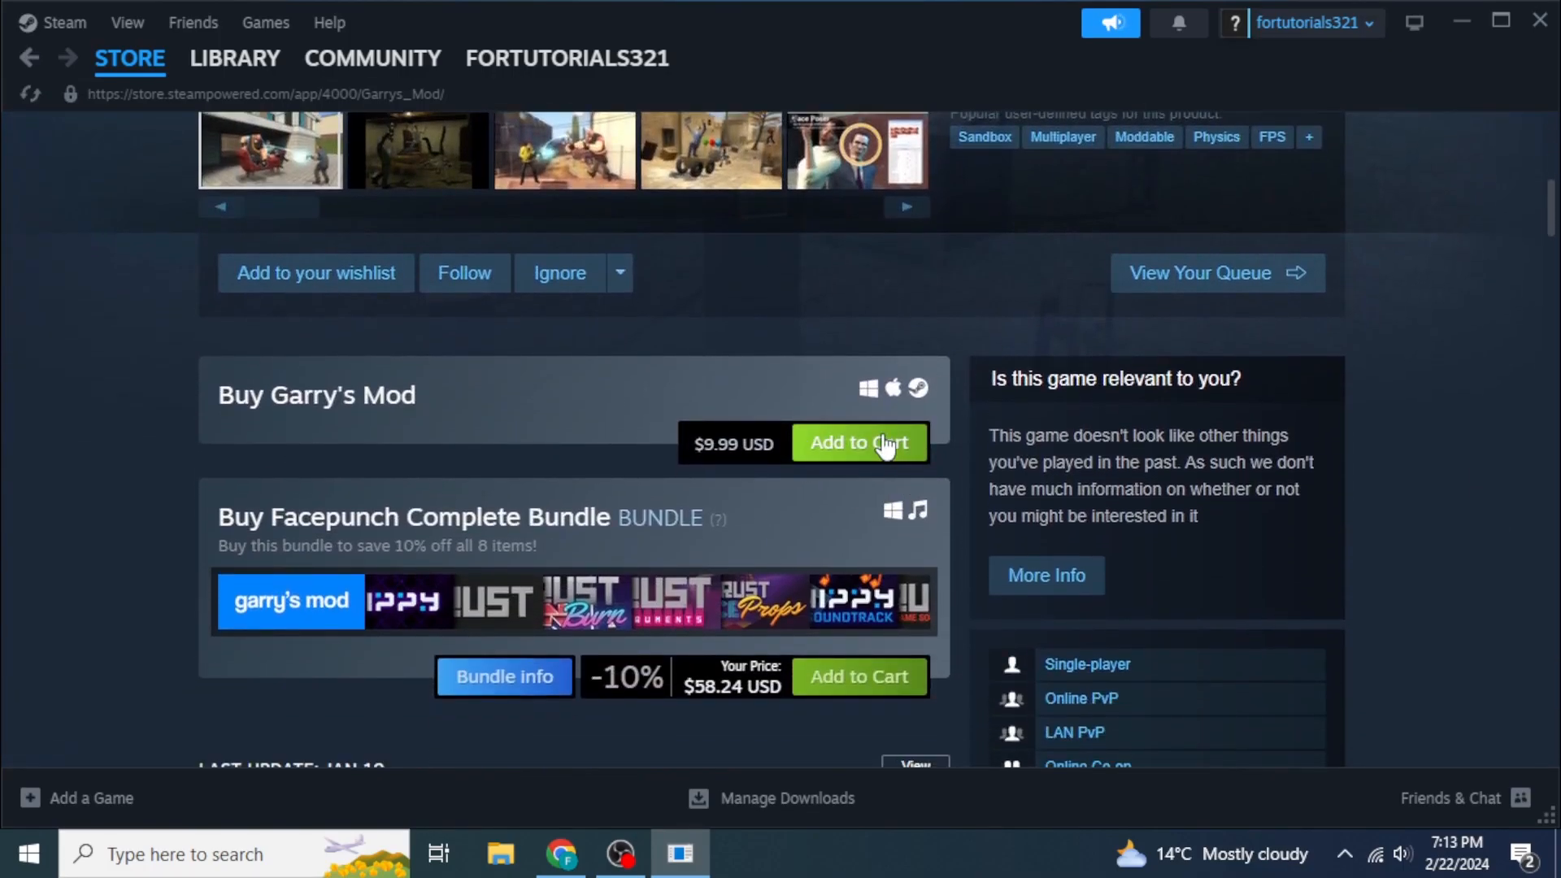
click(858, 443)
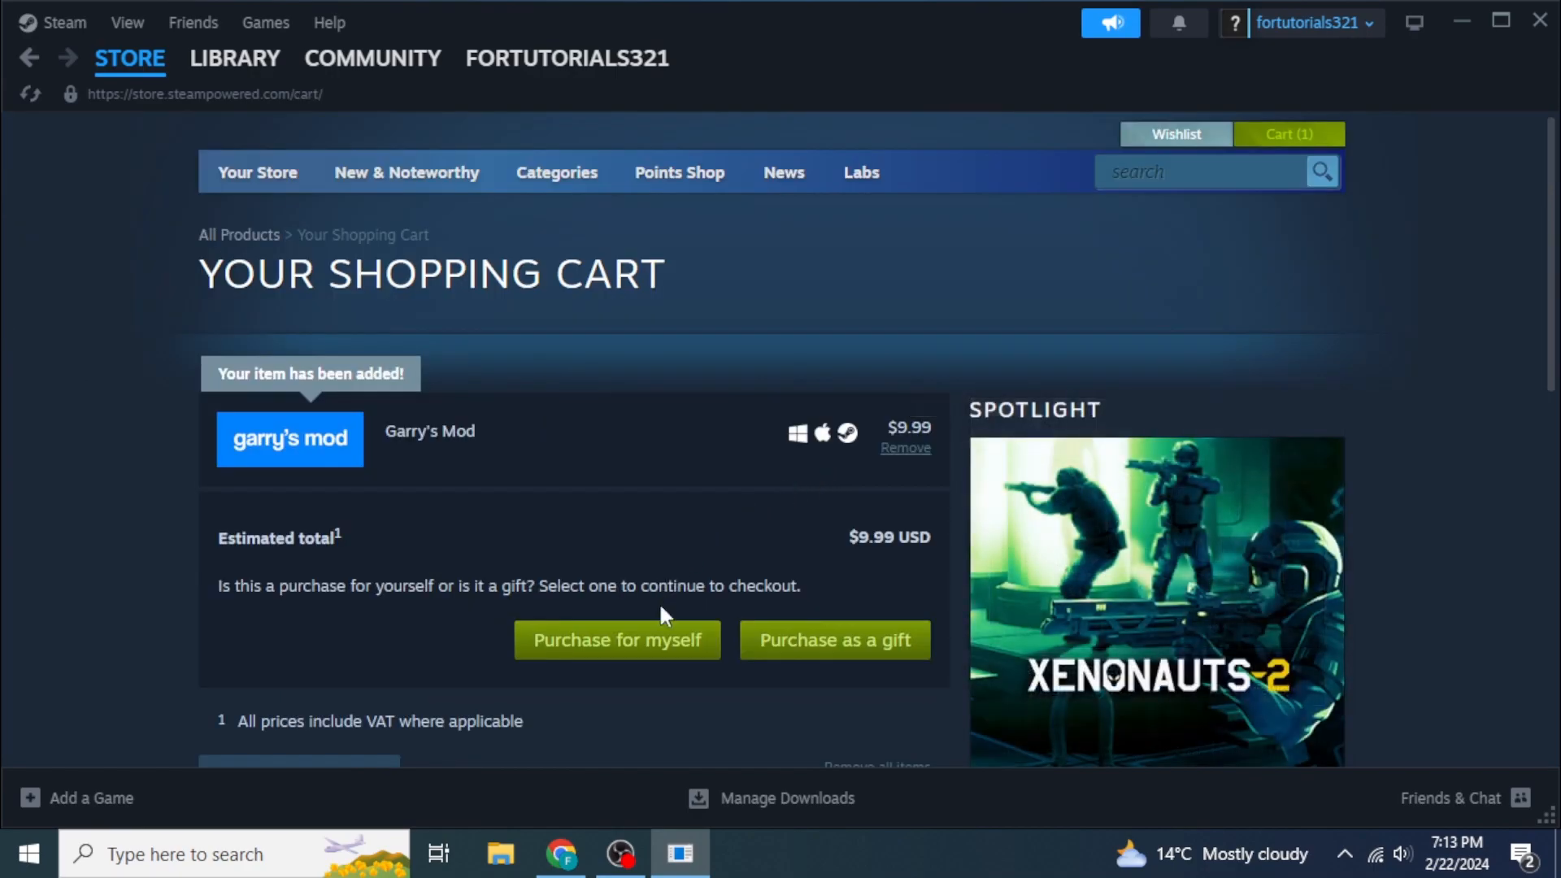
Start checkout as a purchase for myself, choosing MasterCard as payment method
click(616, 640)
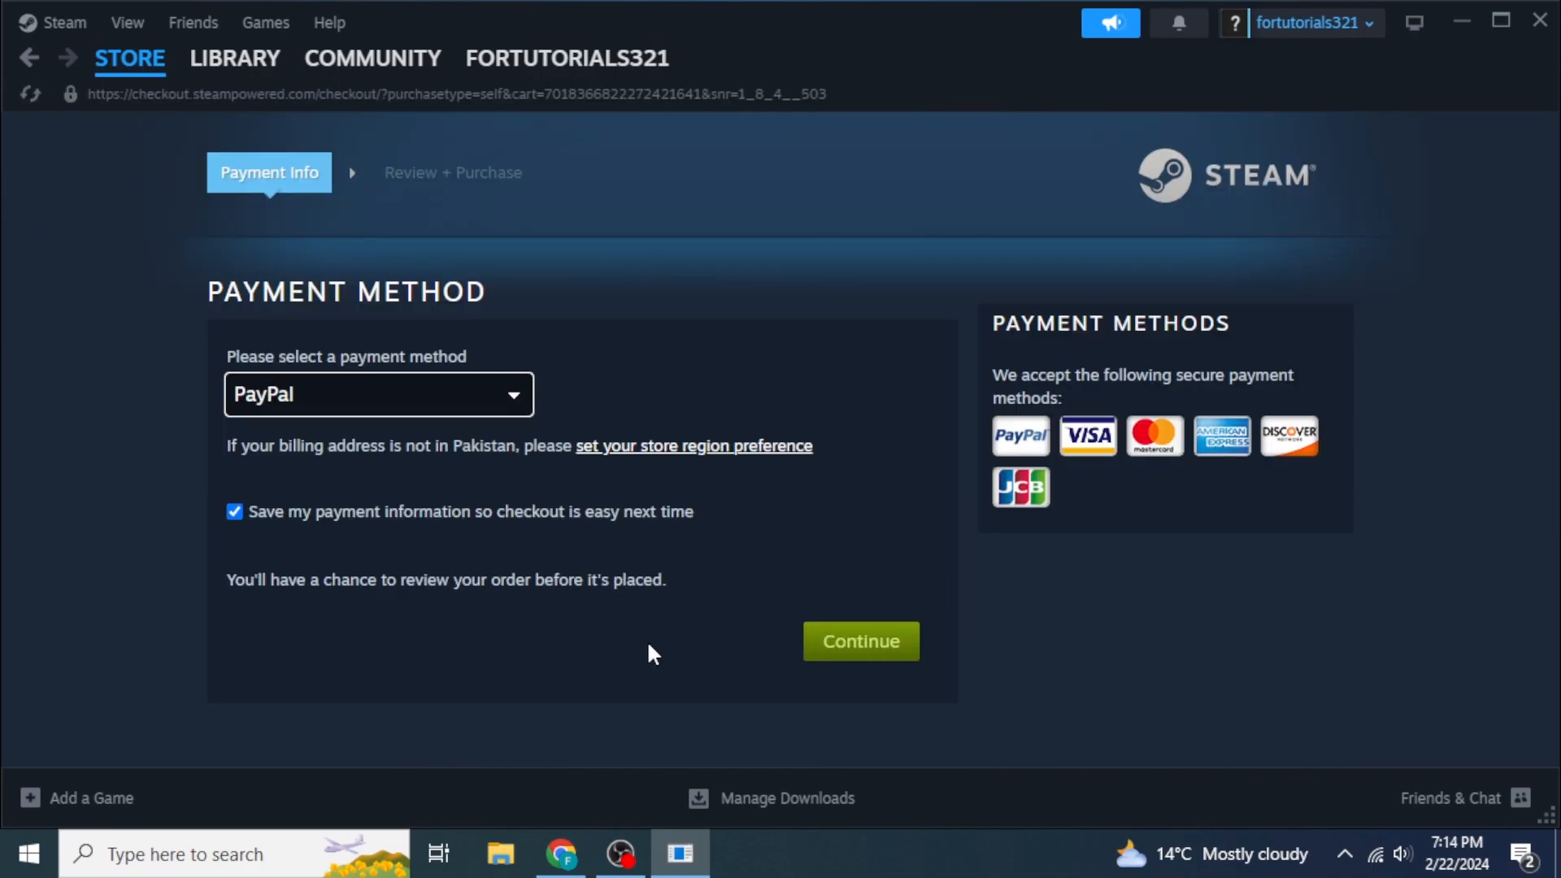
click(378, 393)
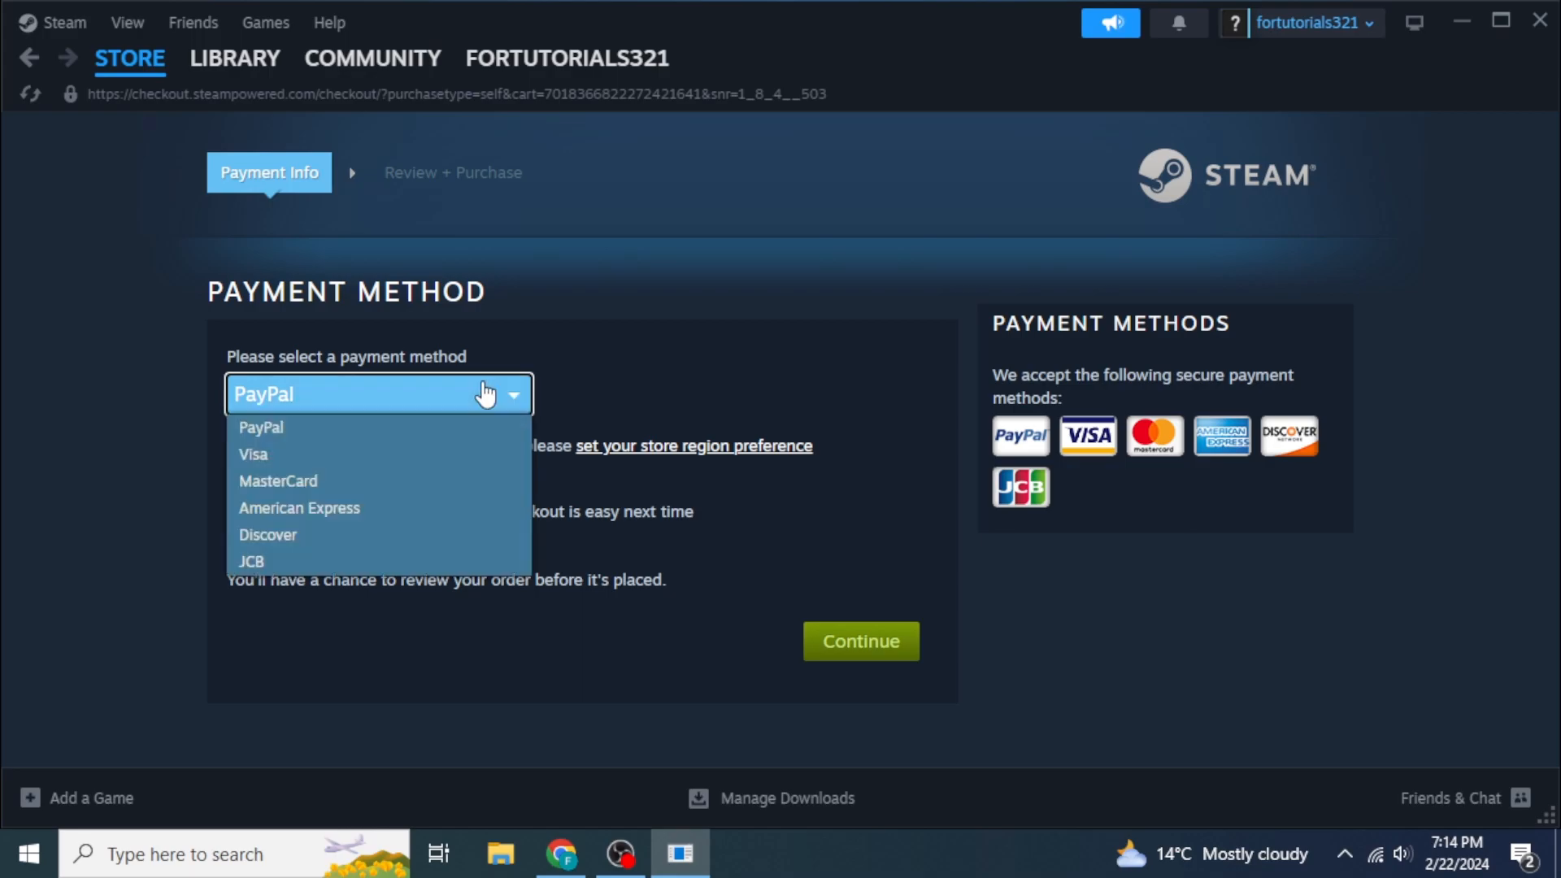
click(278, 481)
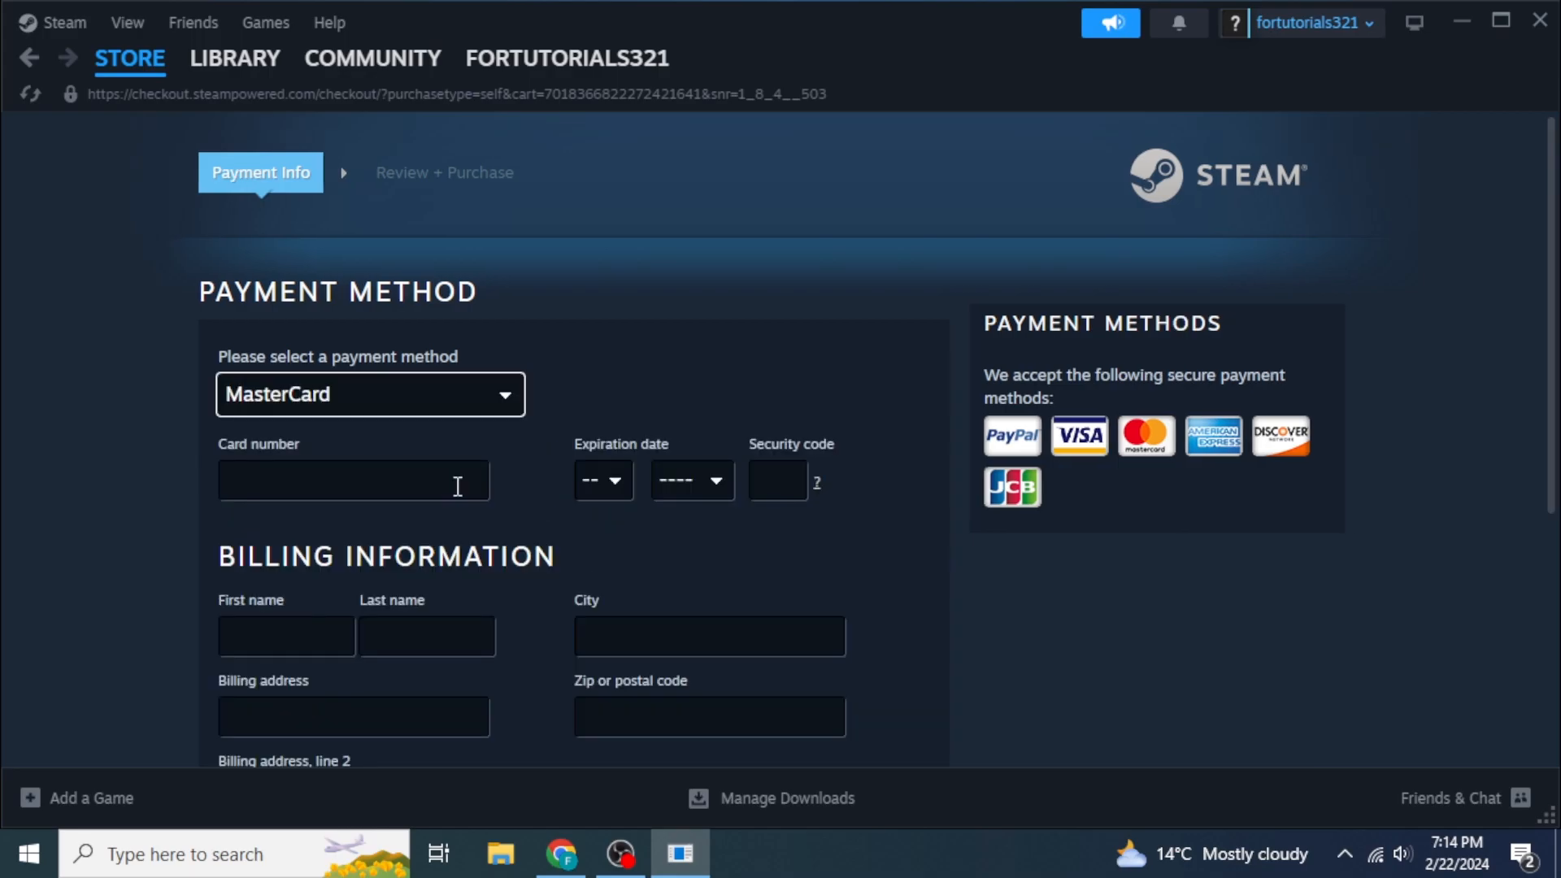
scroll(down, 3)
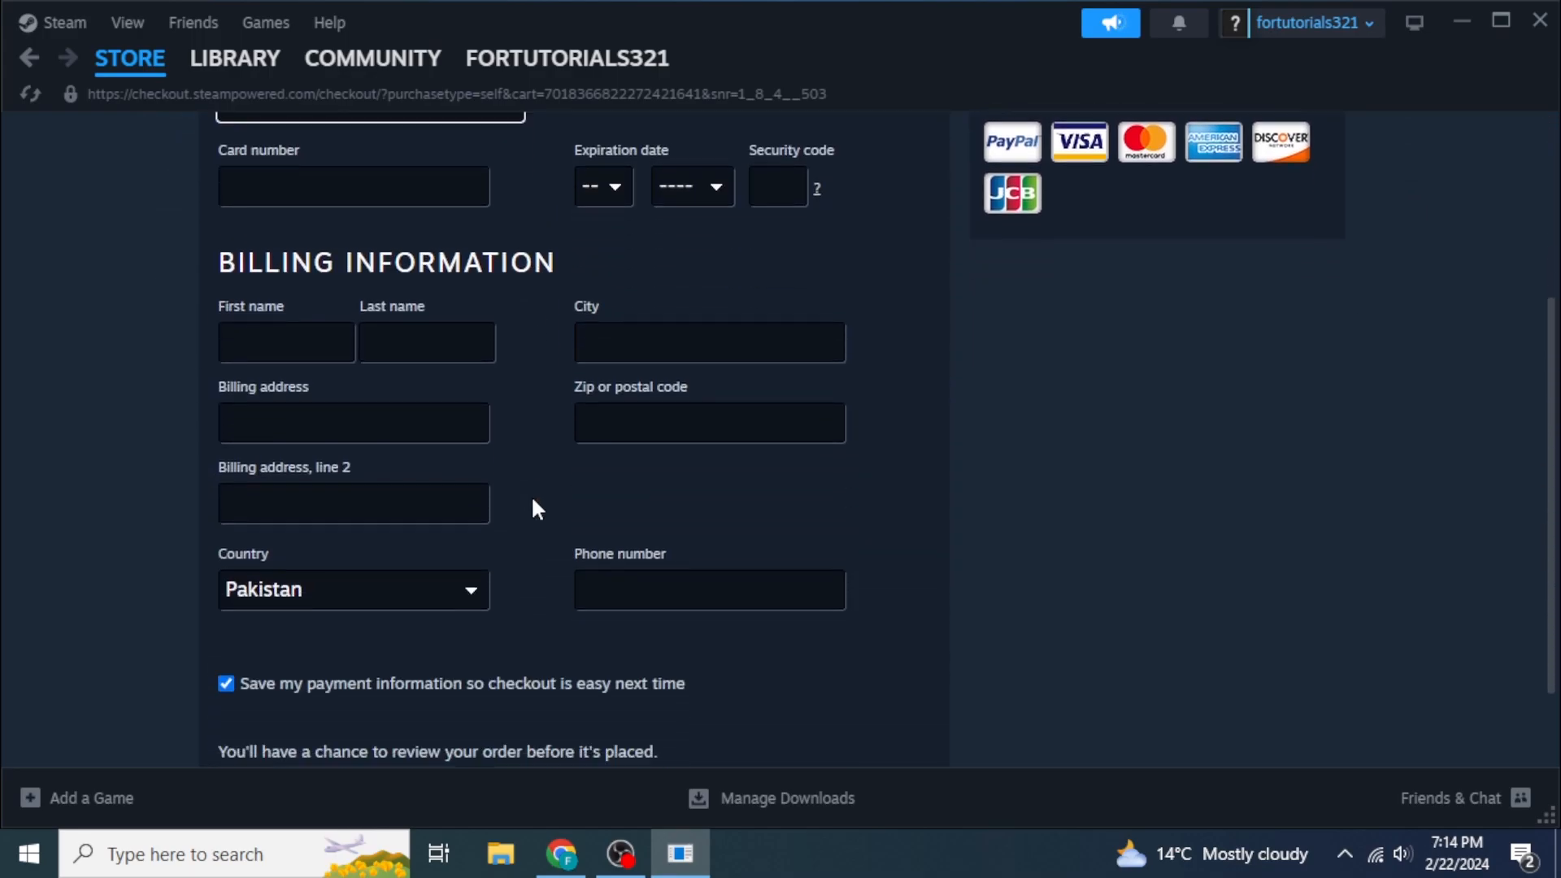
scroll(down, 3)
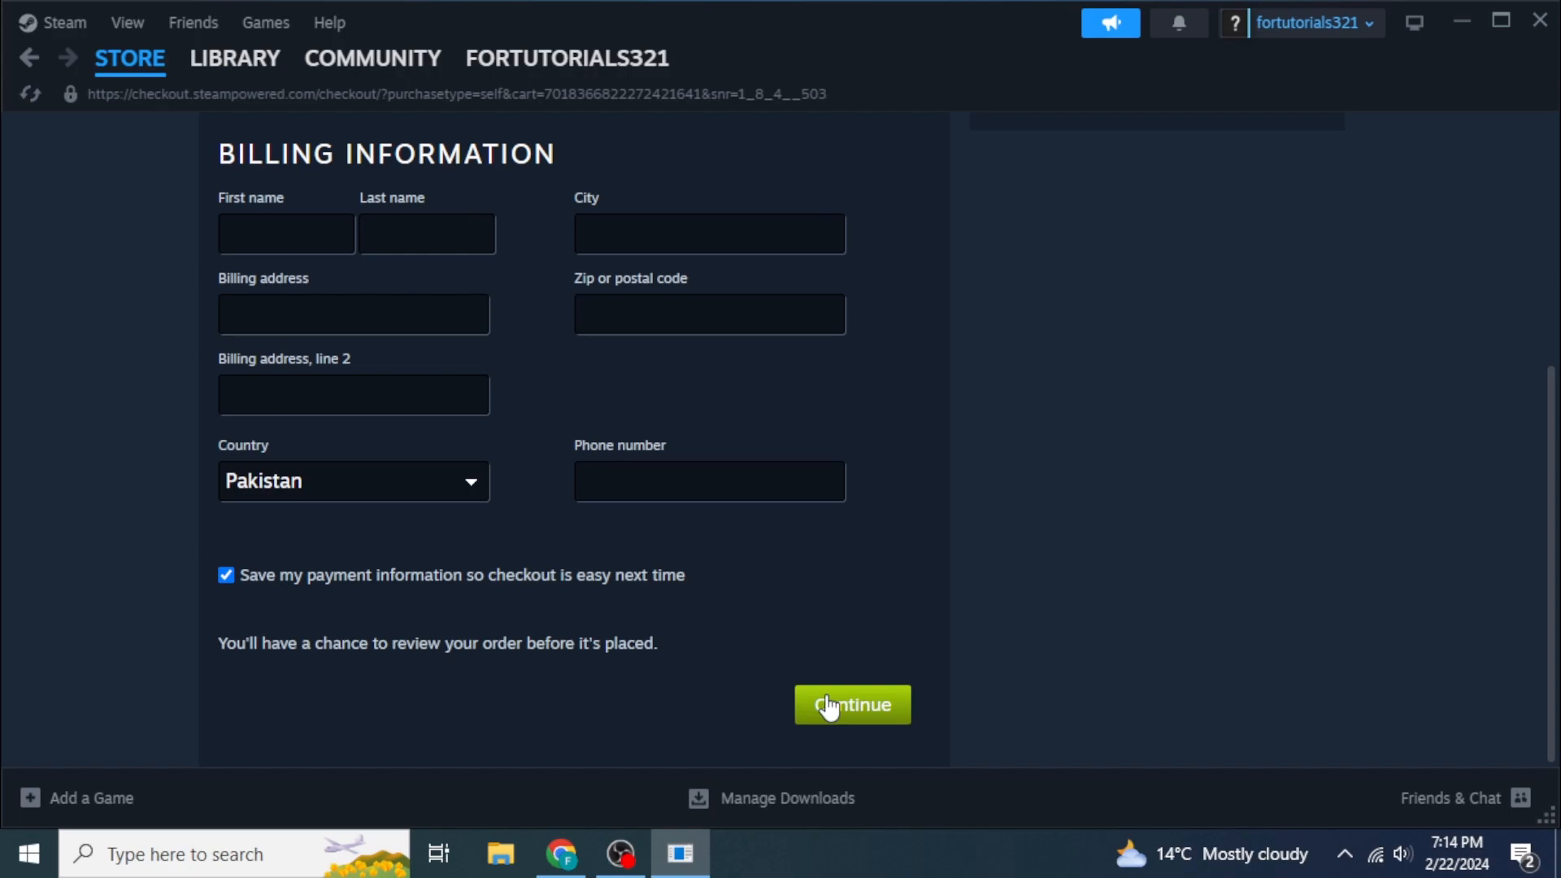
mouse_move(754, 127)
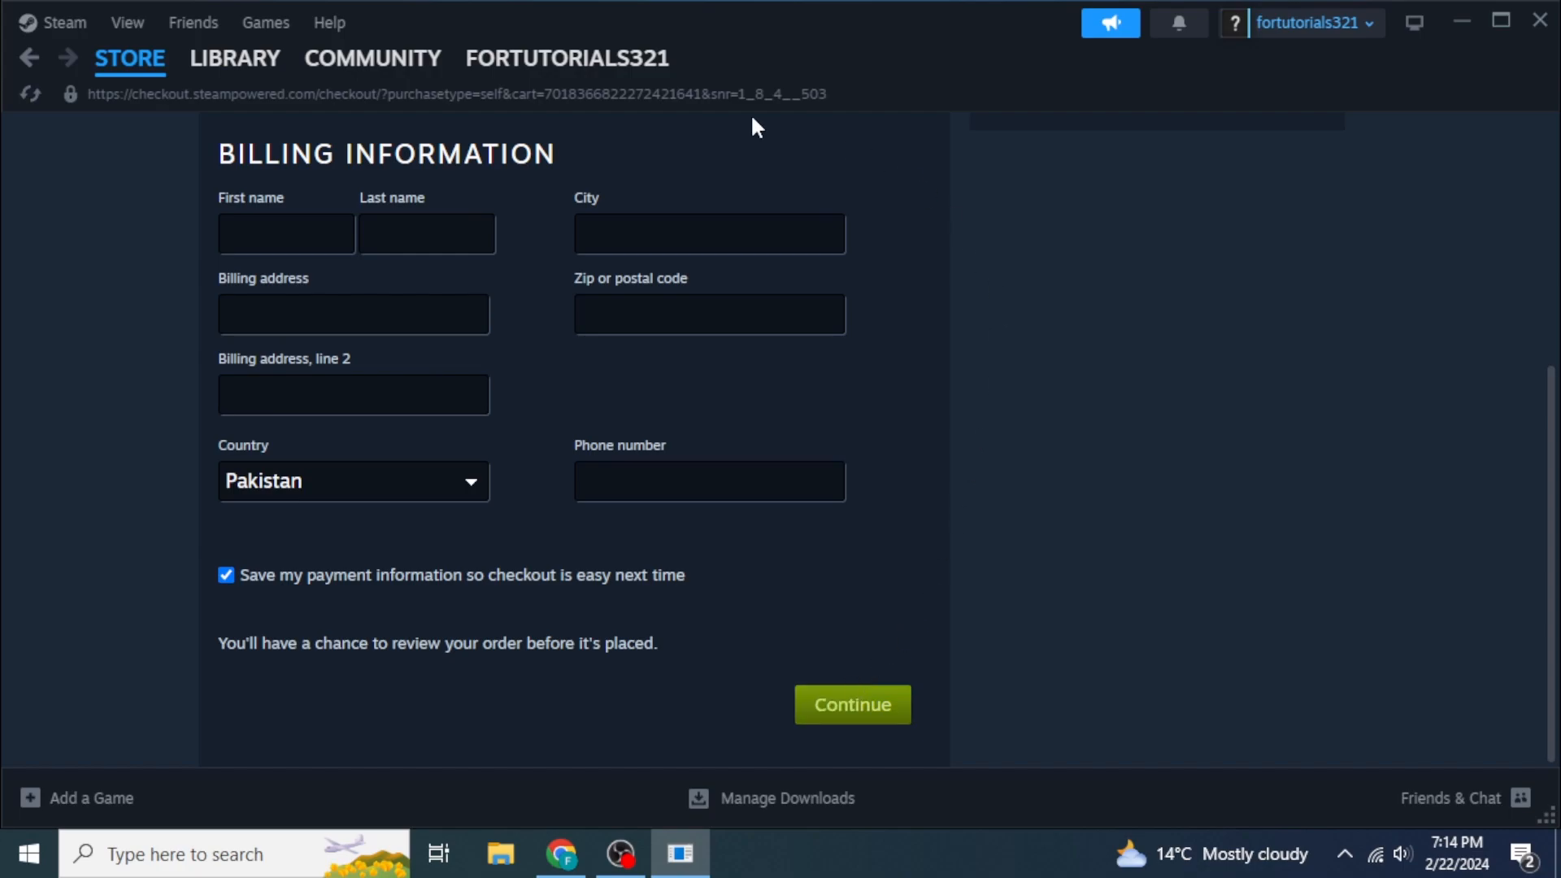
click(235, 57)
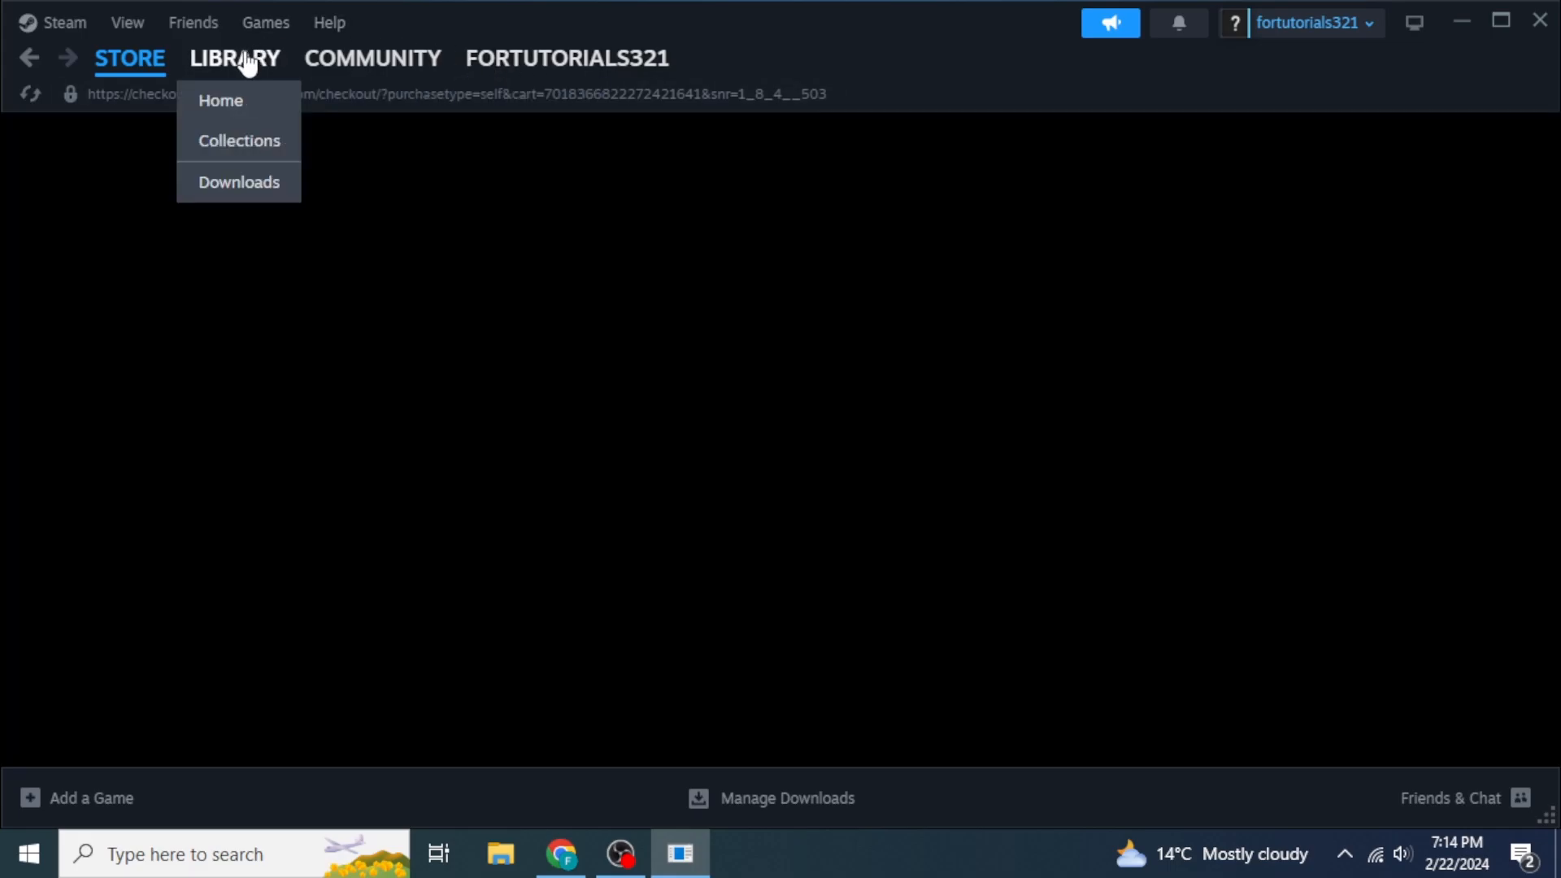
Open Call of Duty's Library page from Home, showing 75.29 GB required
click(220, 99)
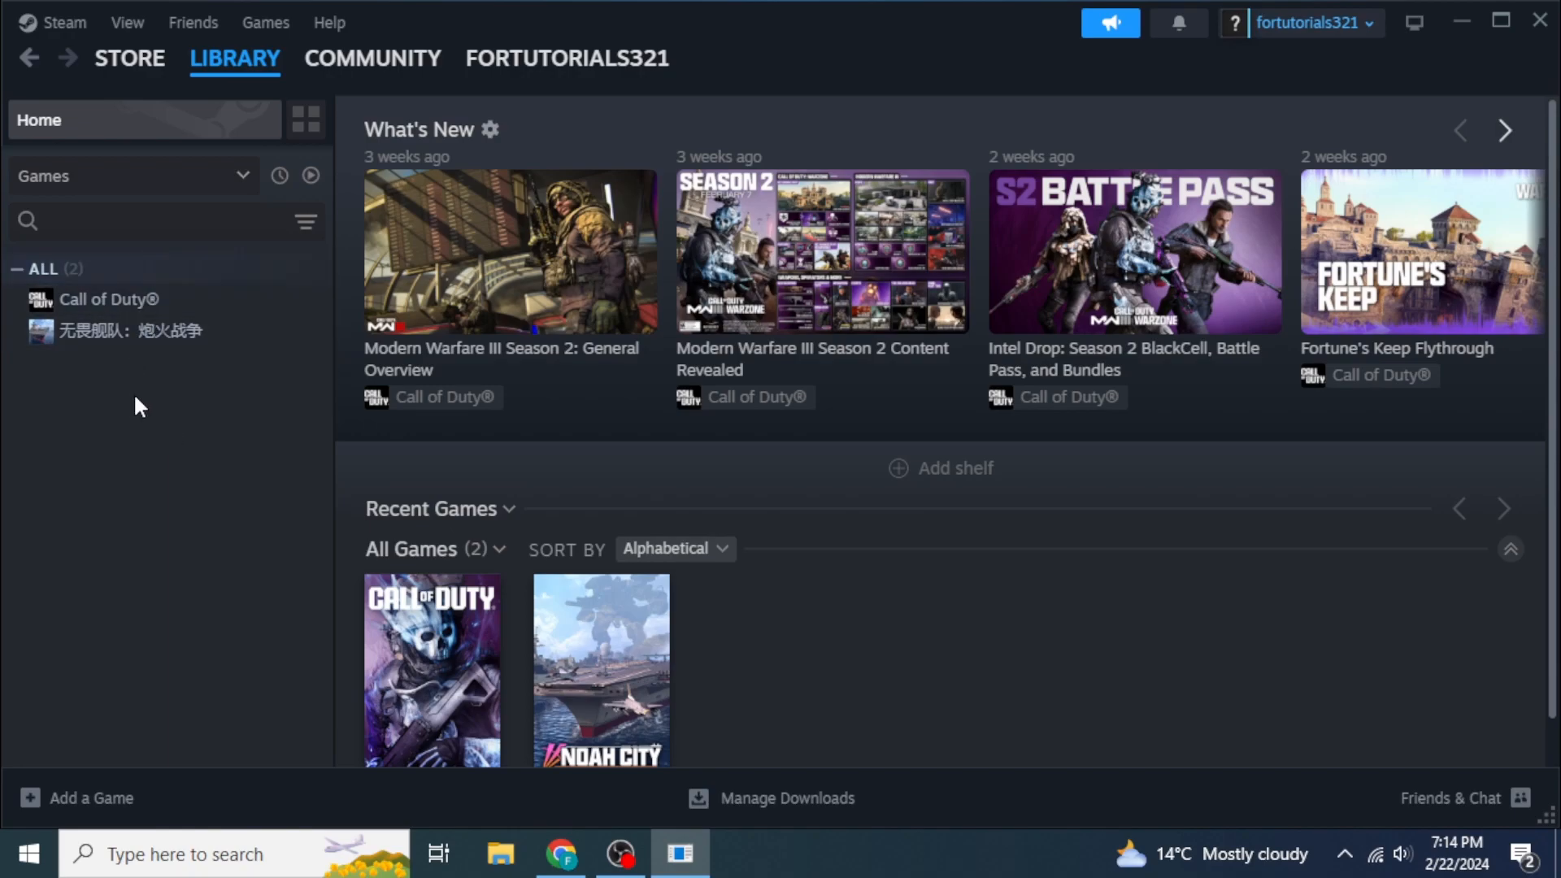
mouse_move(205, 326)
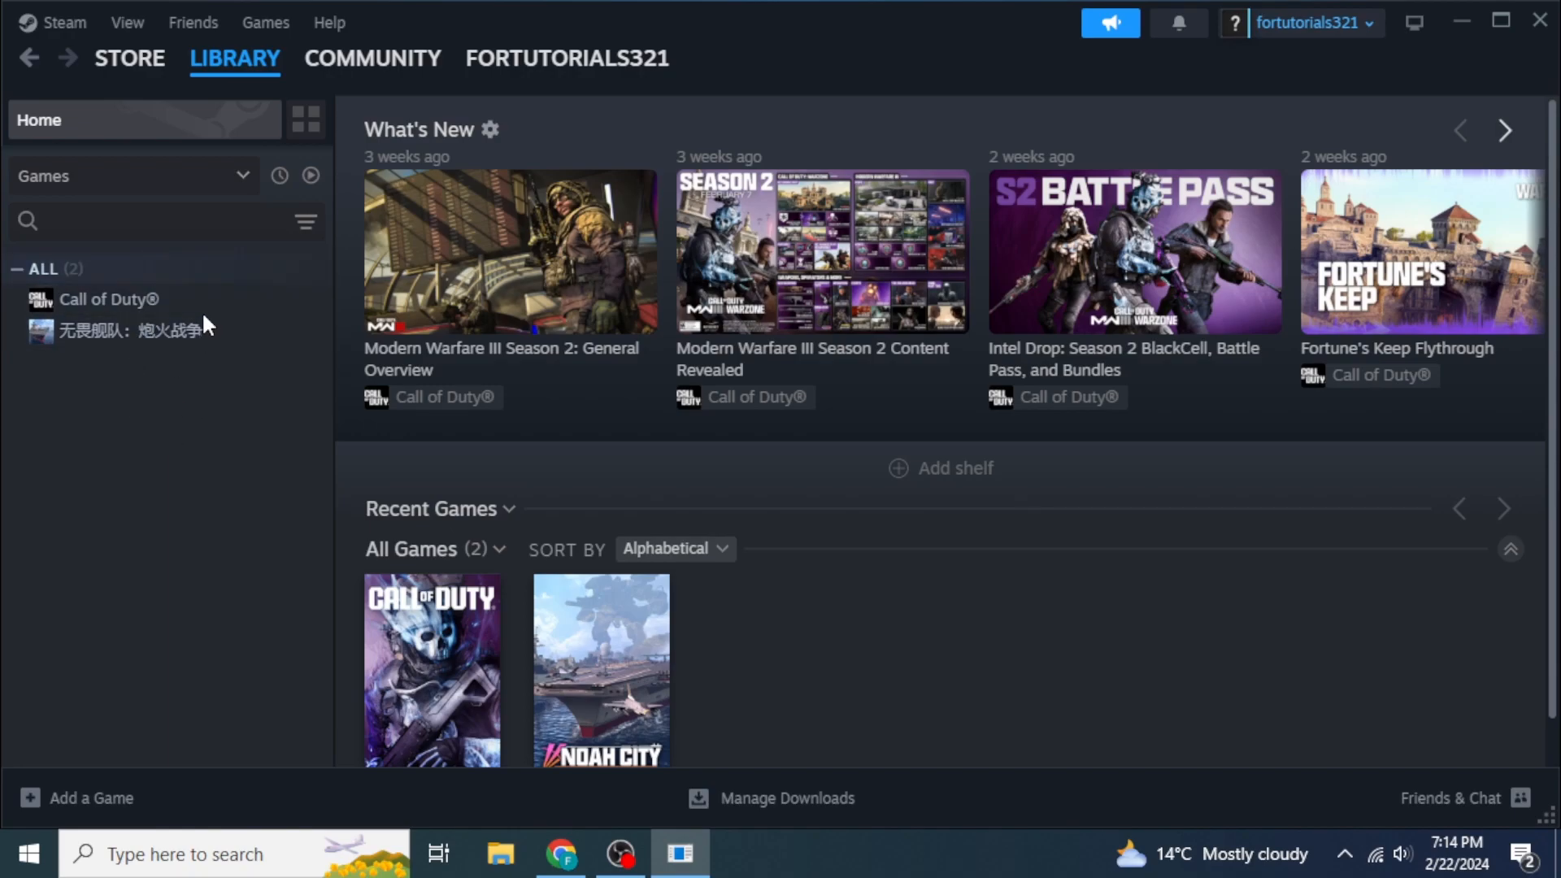
click(110, 300)
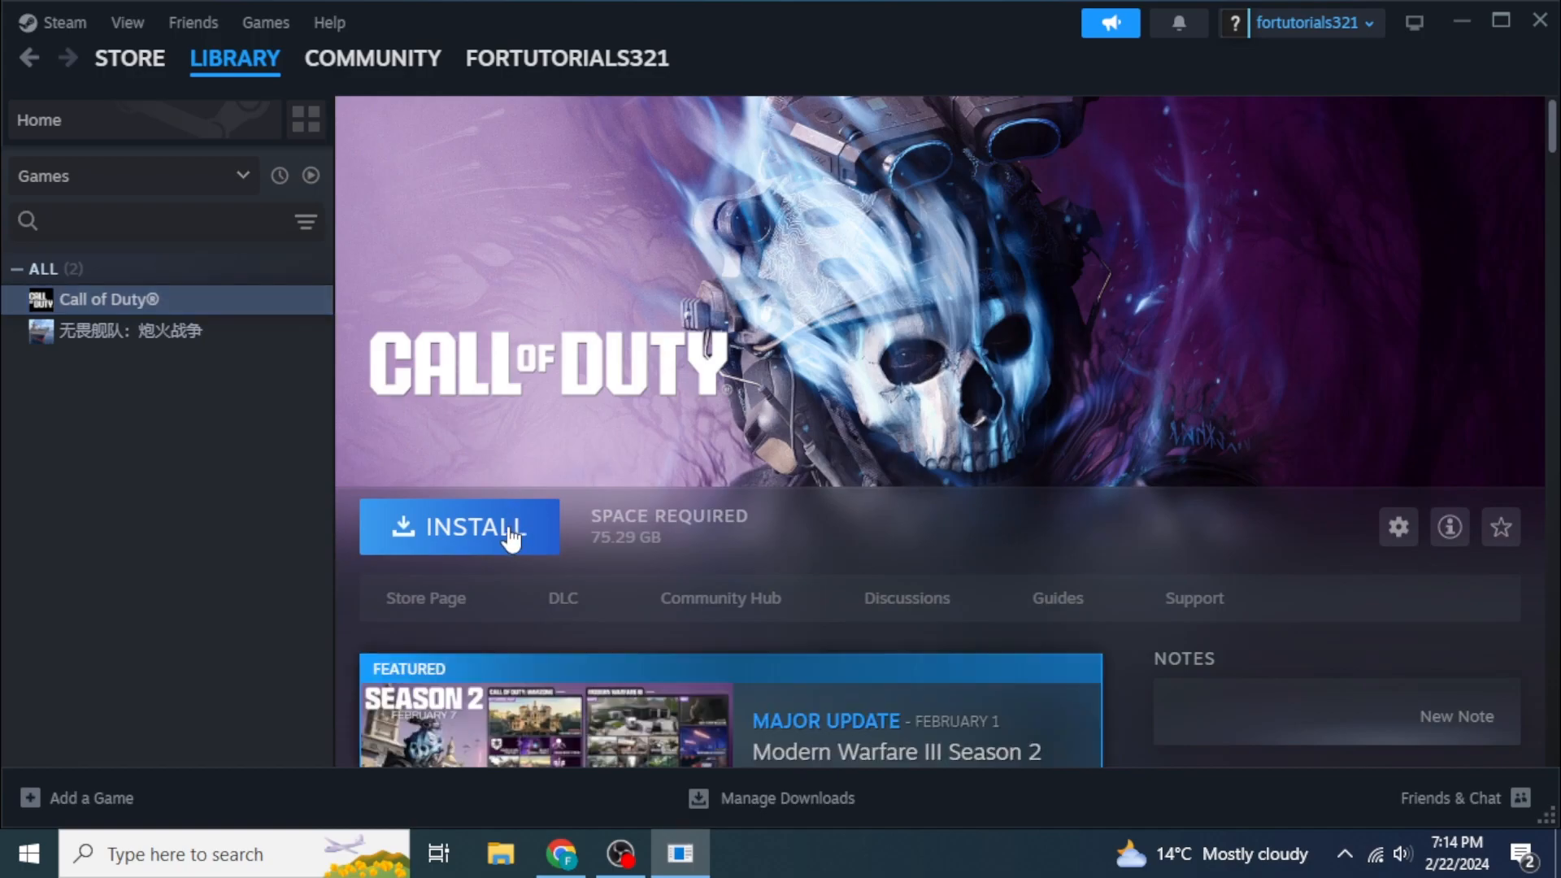
click(459, 526)
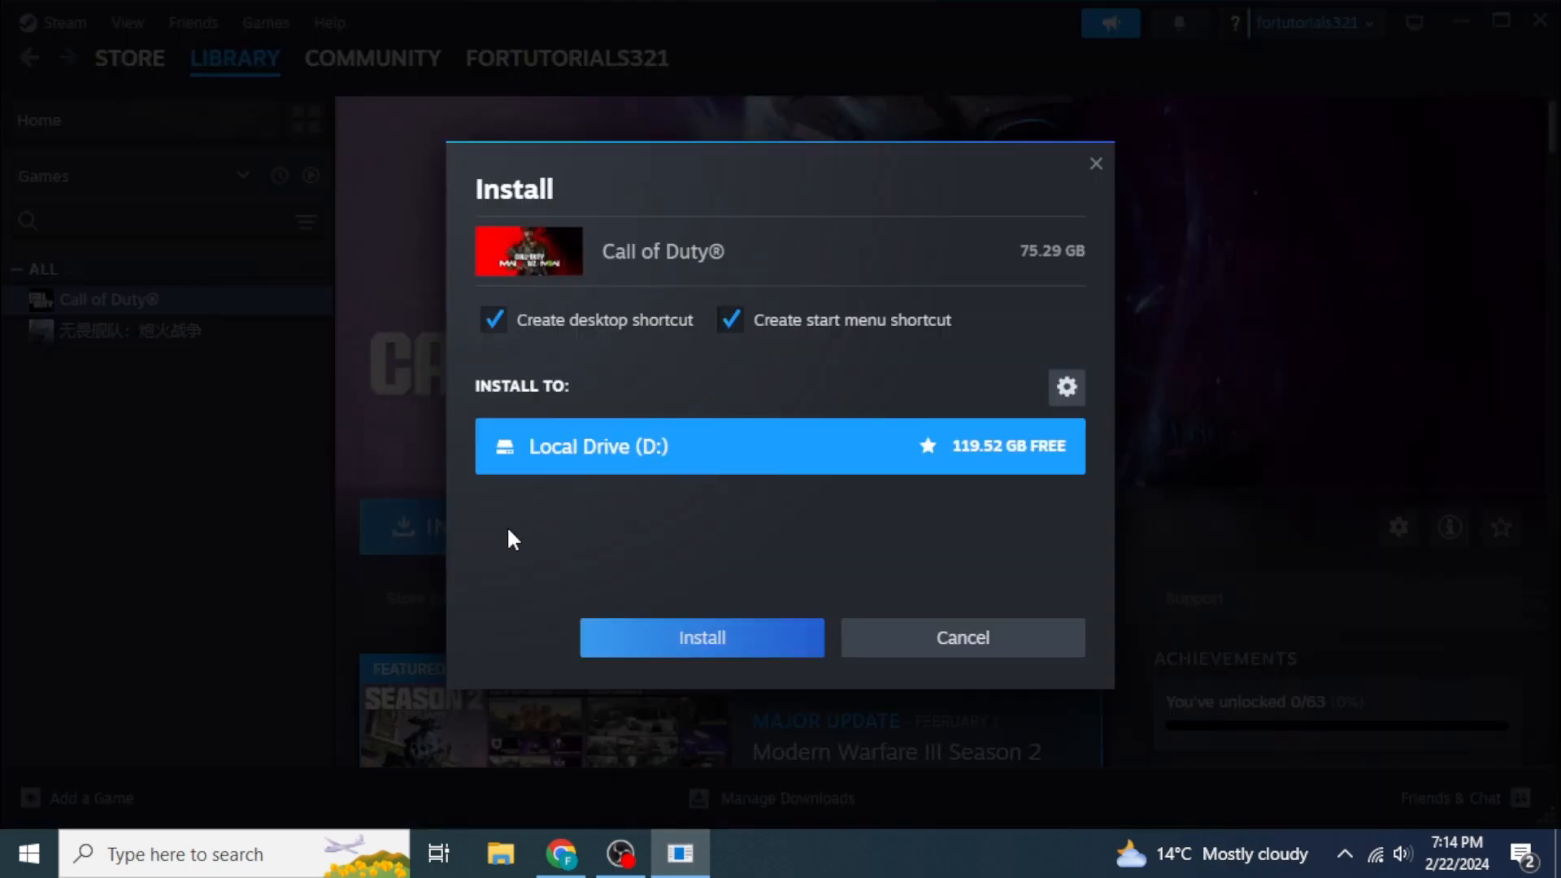
mouse_move(642, 488)
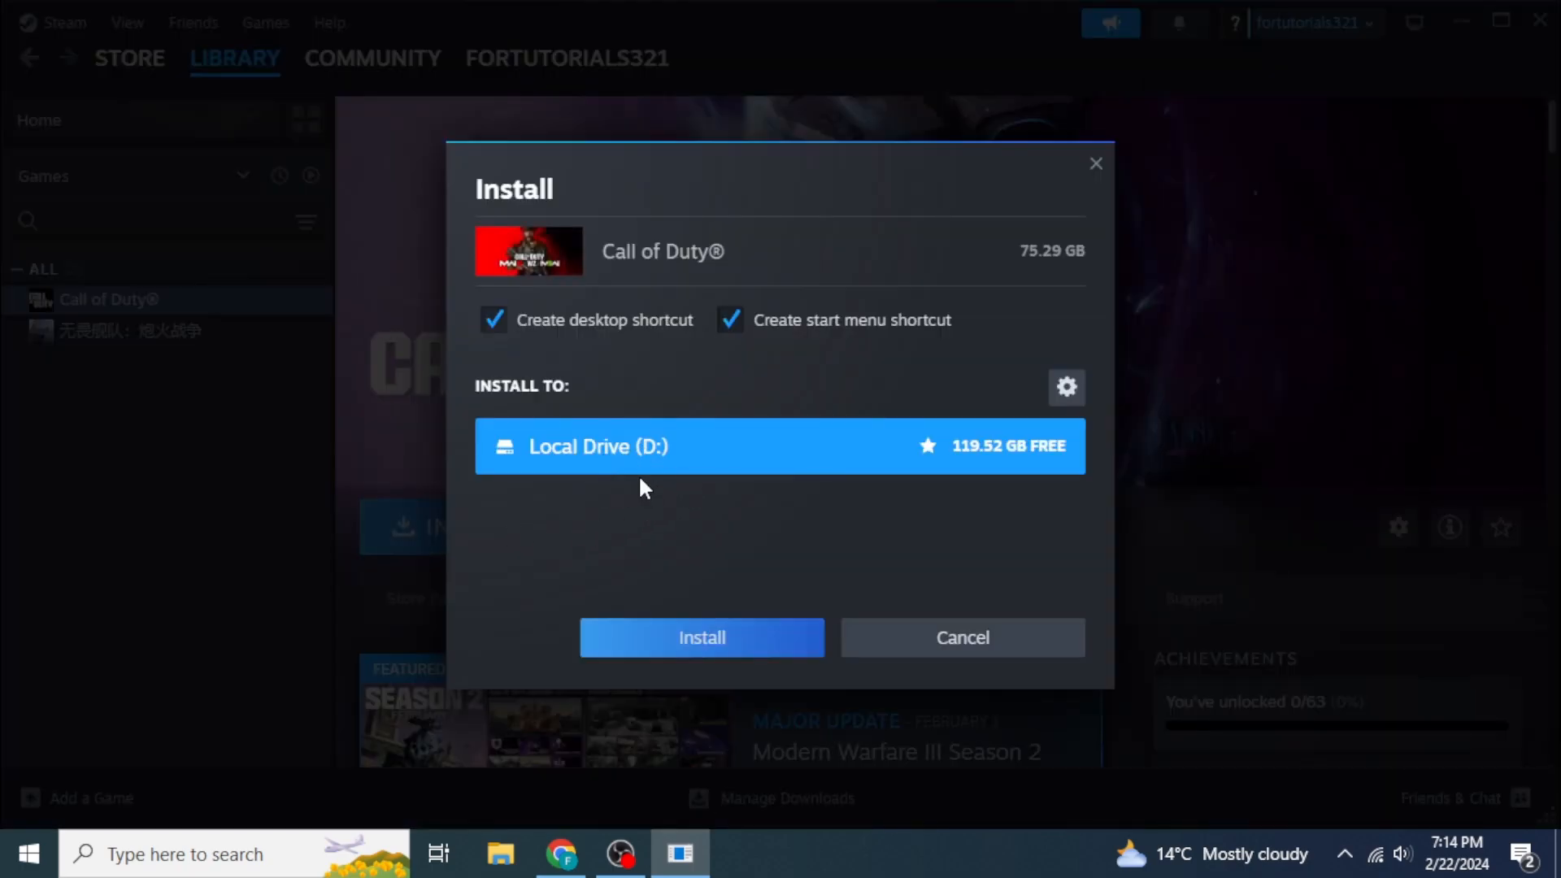
mouse_move(702, 639)
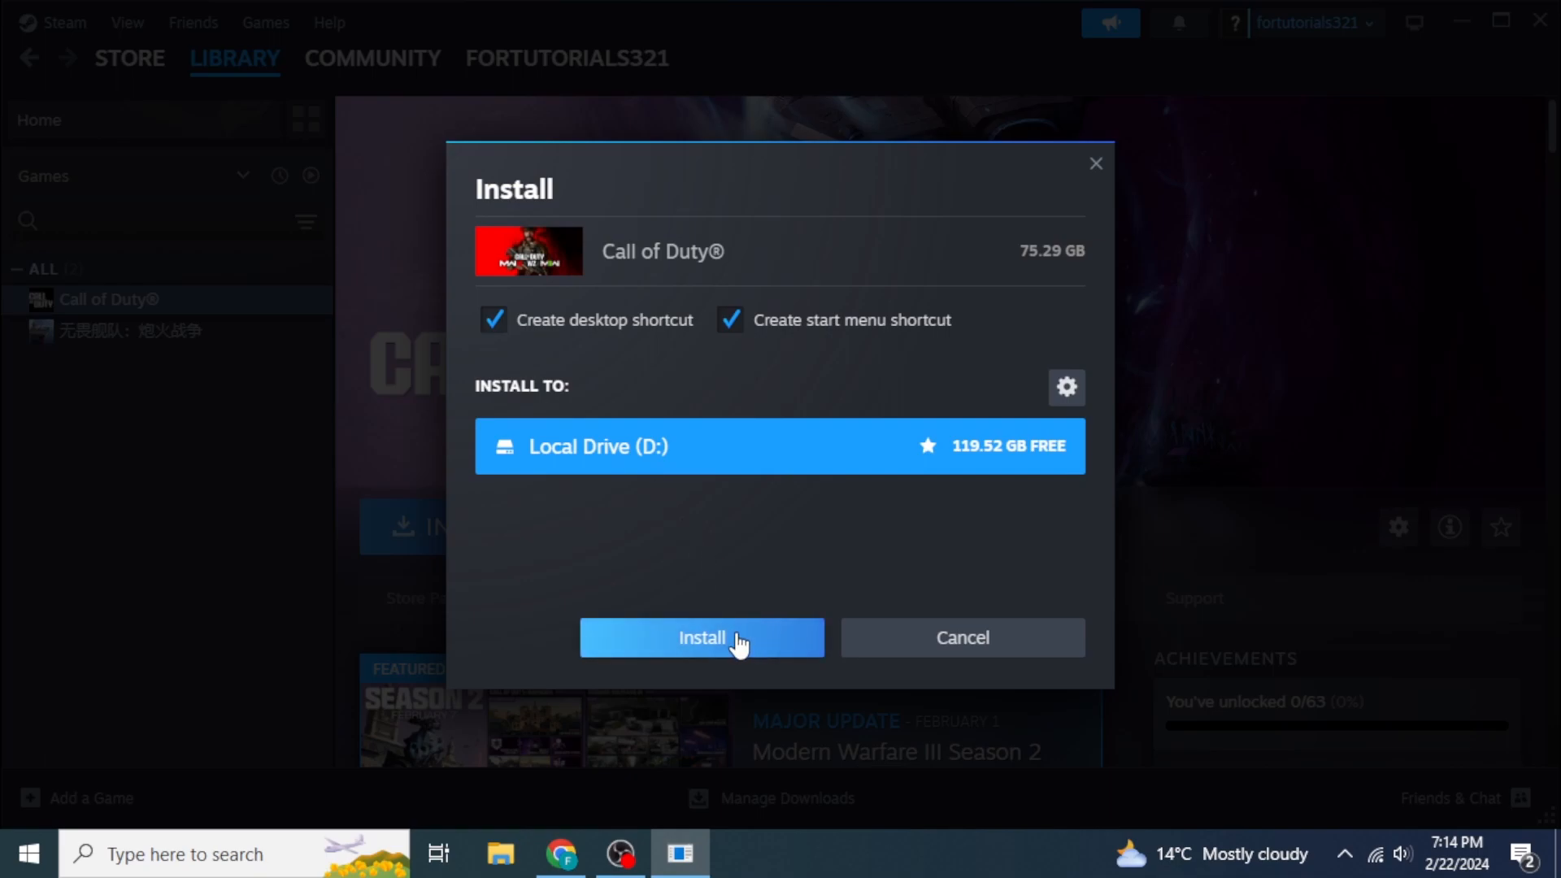
mouse_move(891, 639)
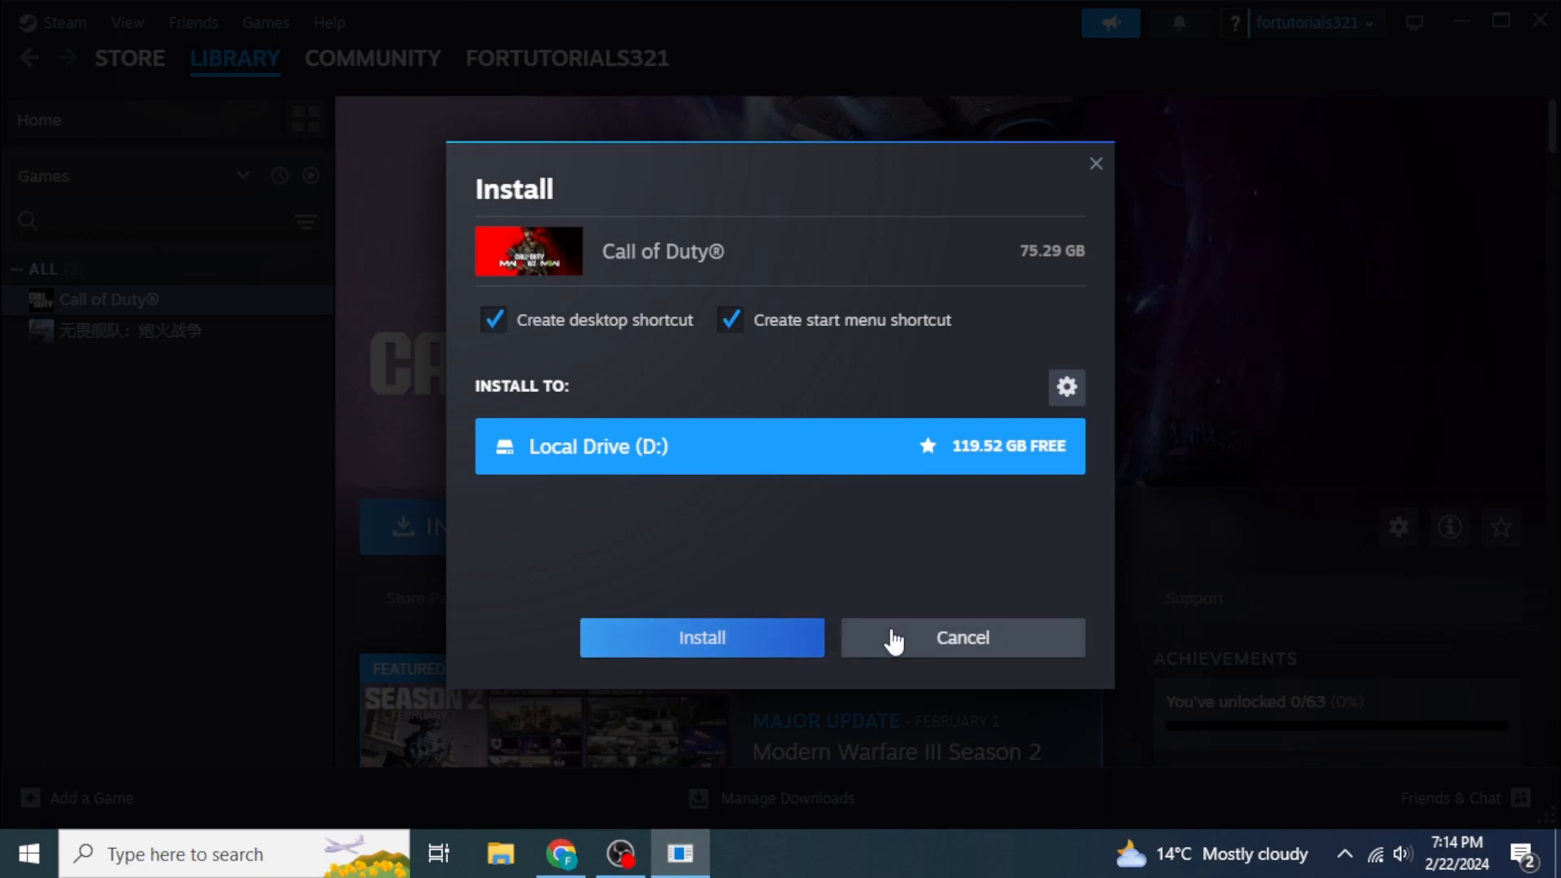
click(961, 638)
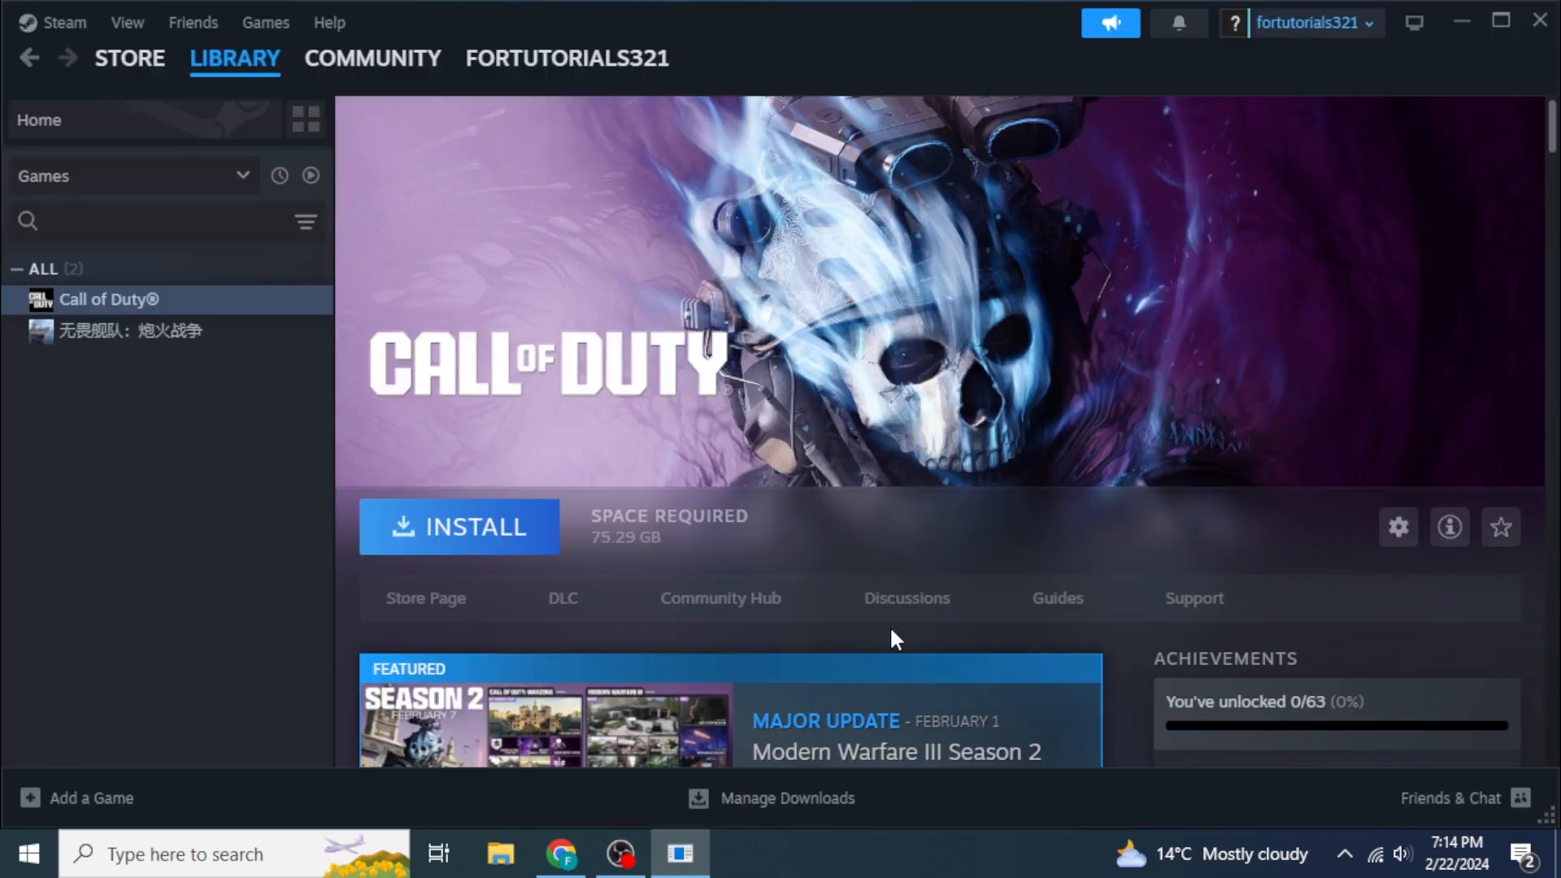
mouse_move(568, 537)
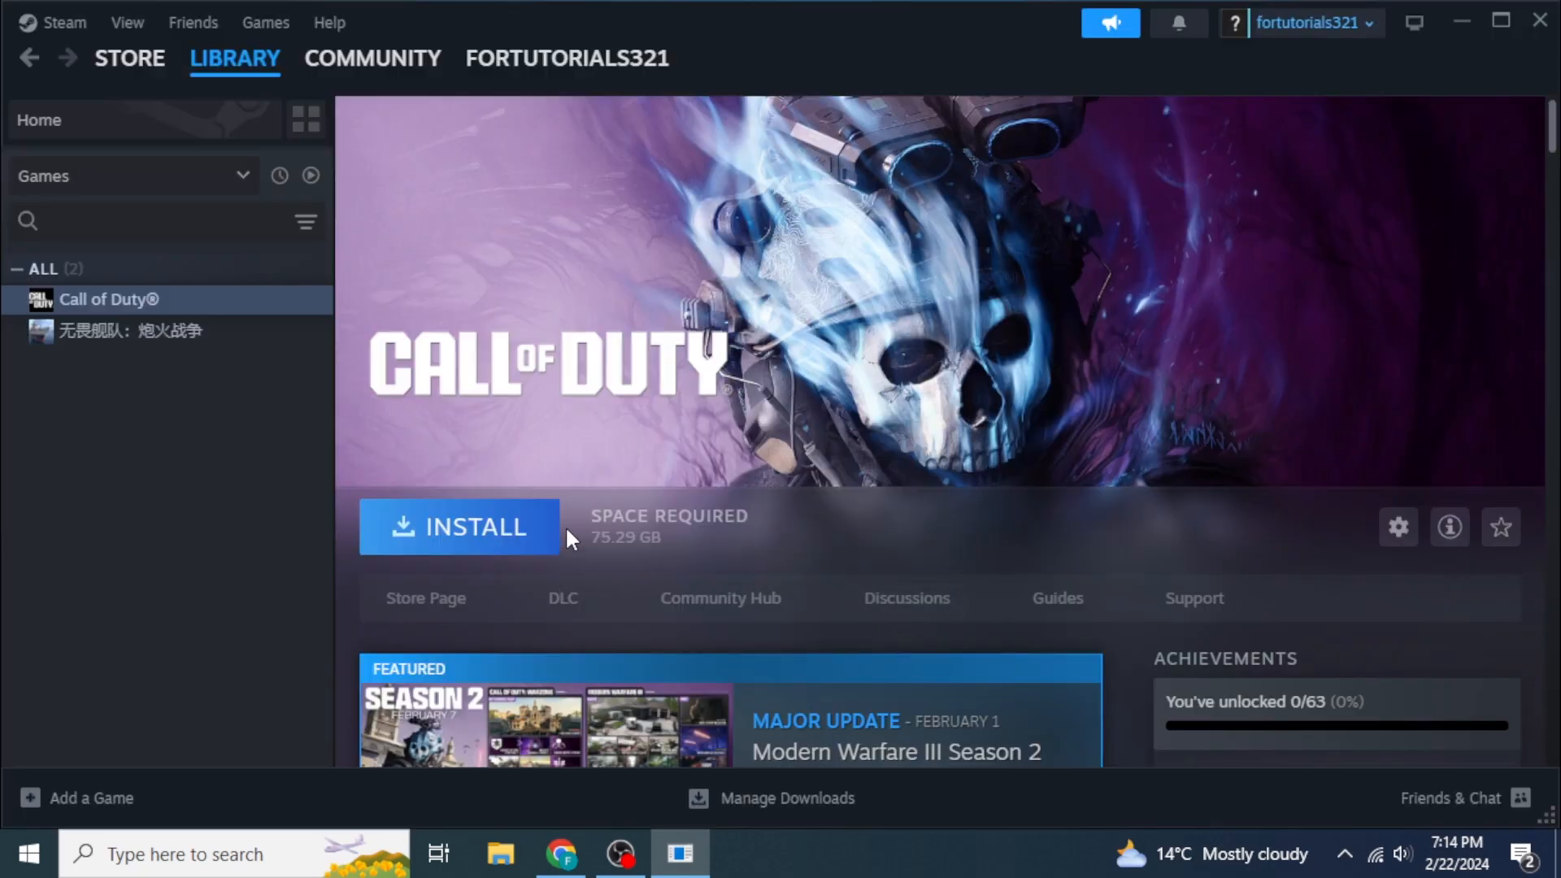
mouse_move(458, 543)
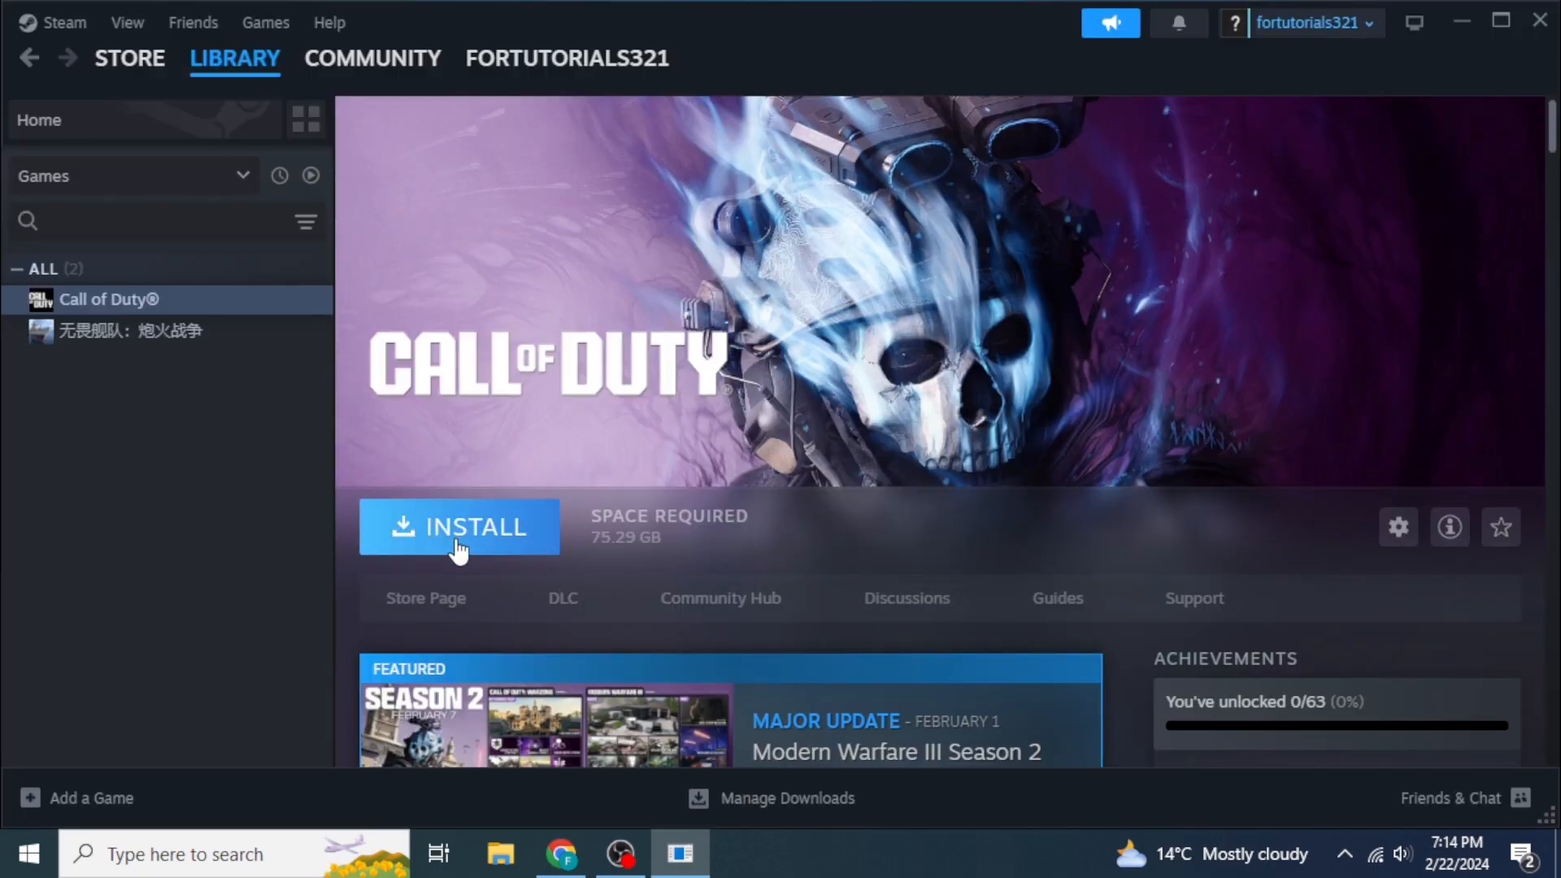
mouse_move(495, 567)
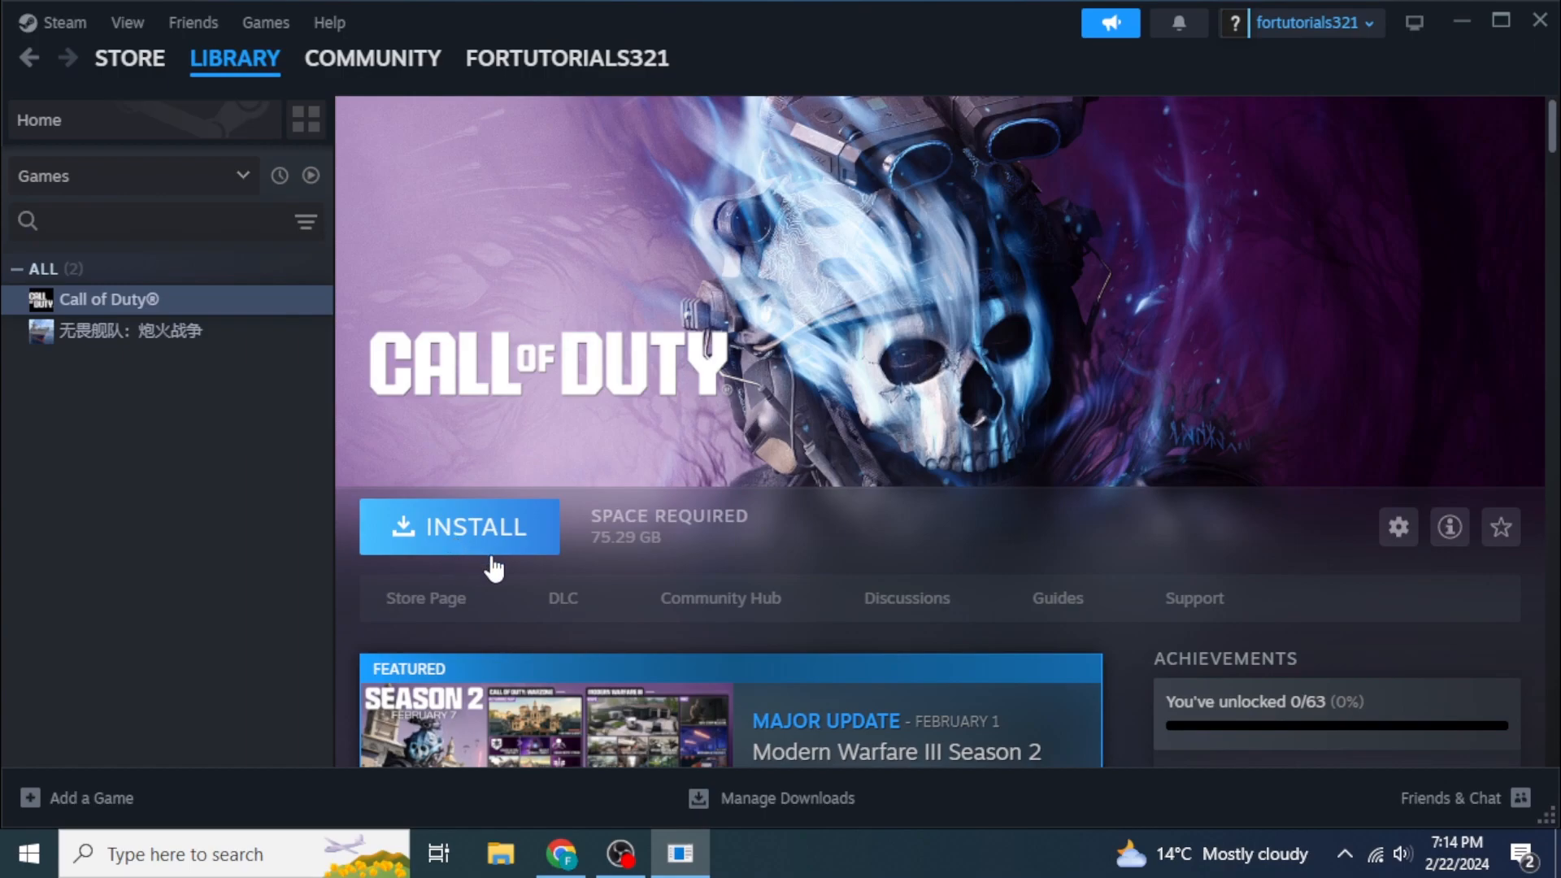
mouse_move(497, 568)
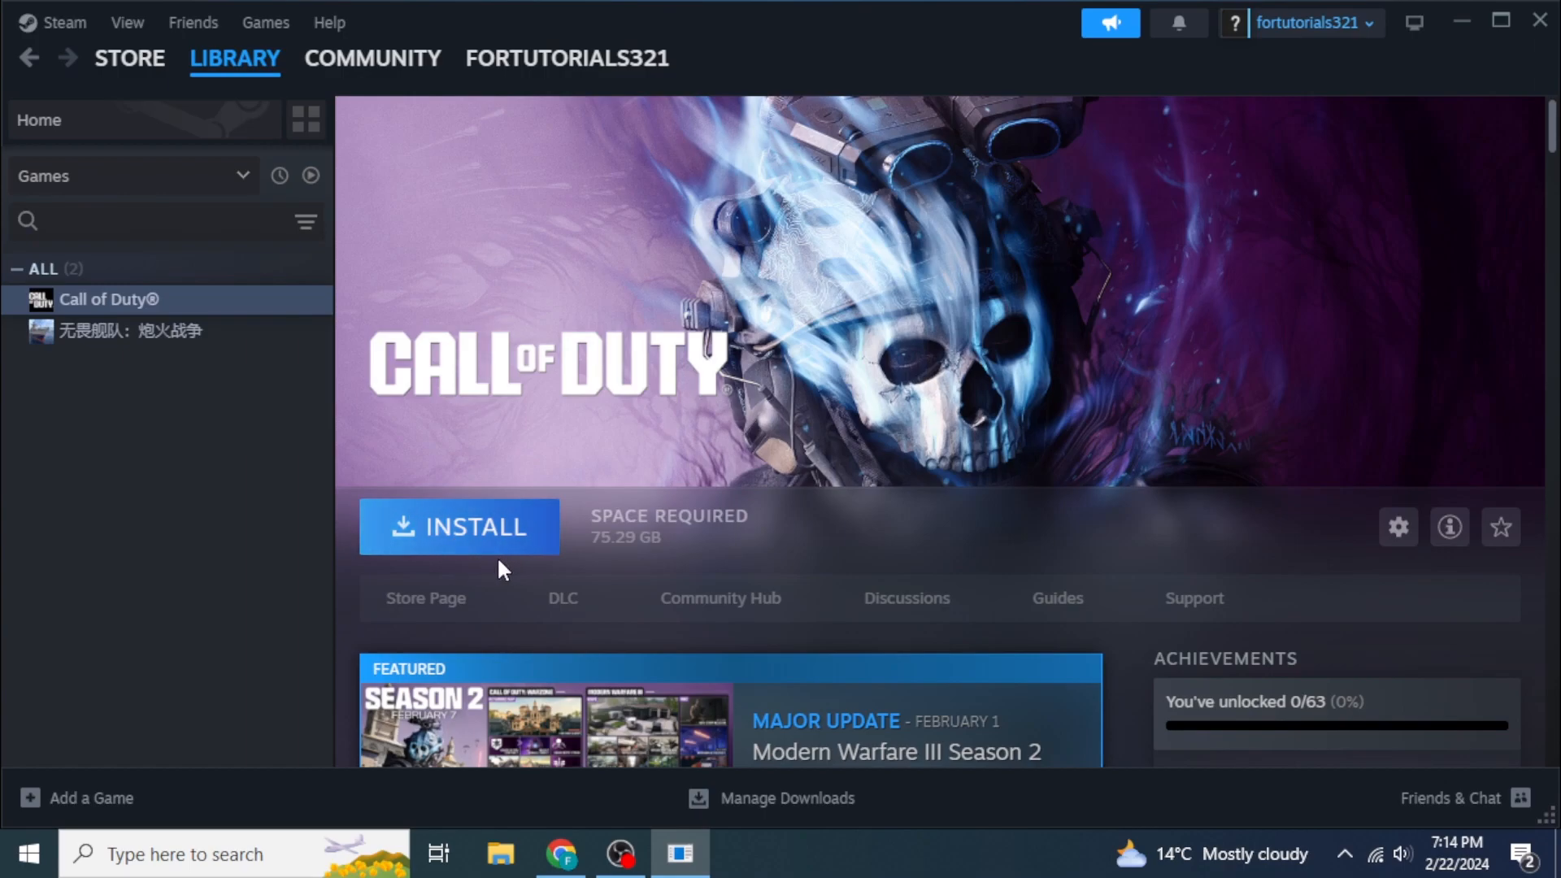